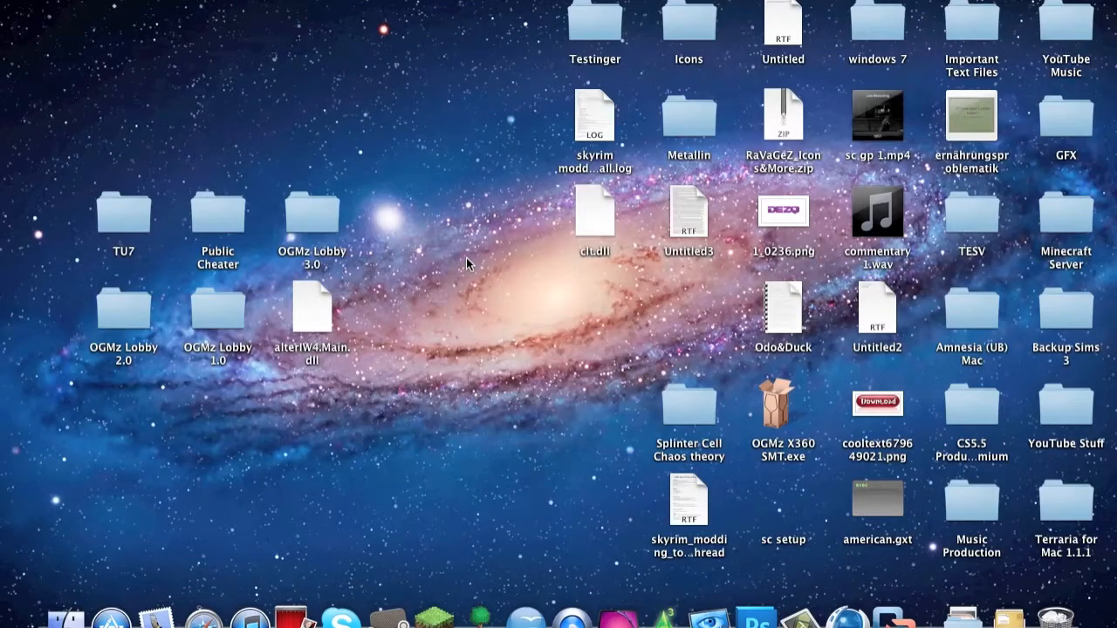
mouse_move(516, 311)
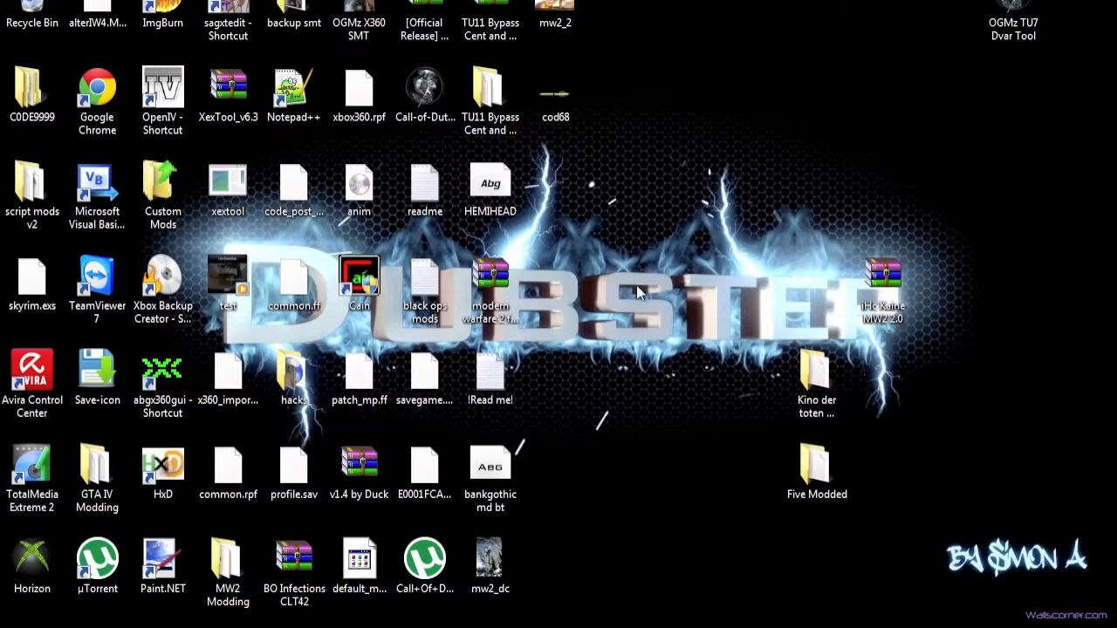
mouse_move(882, 114)
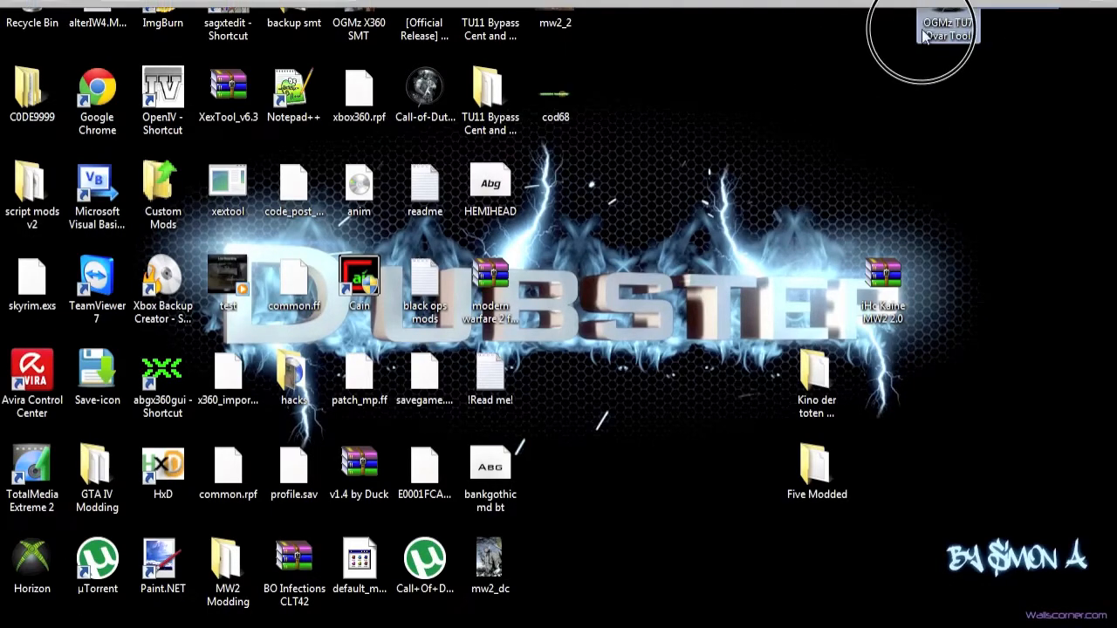
mouse_move(904, 173)
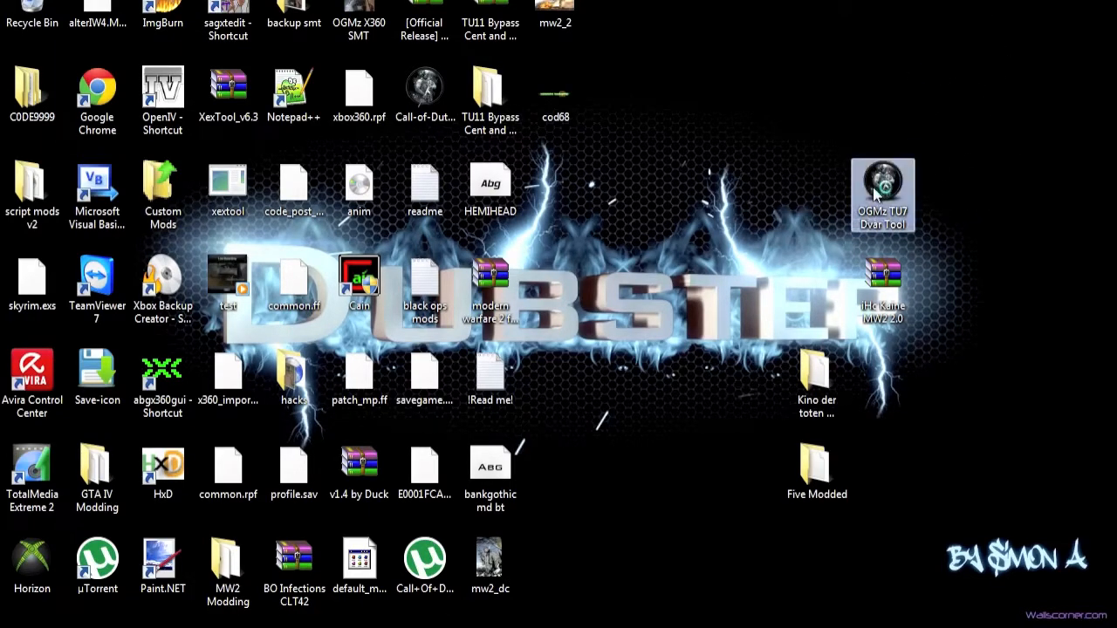
Step: Launch the OGMz TU7 Dvar Tool from its desktop shortcut to get the blank form
double_click(883, 195)
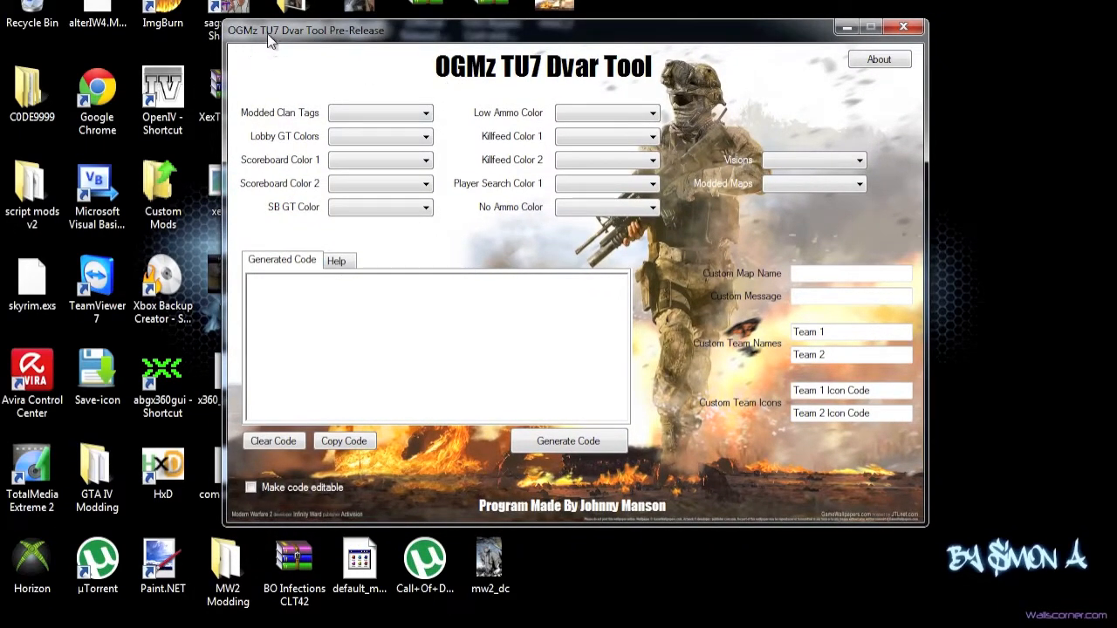
mouse_move(684, 142)
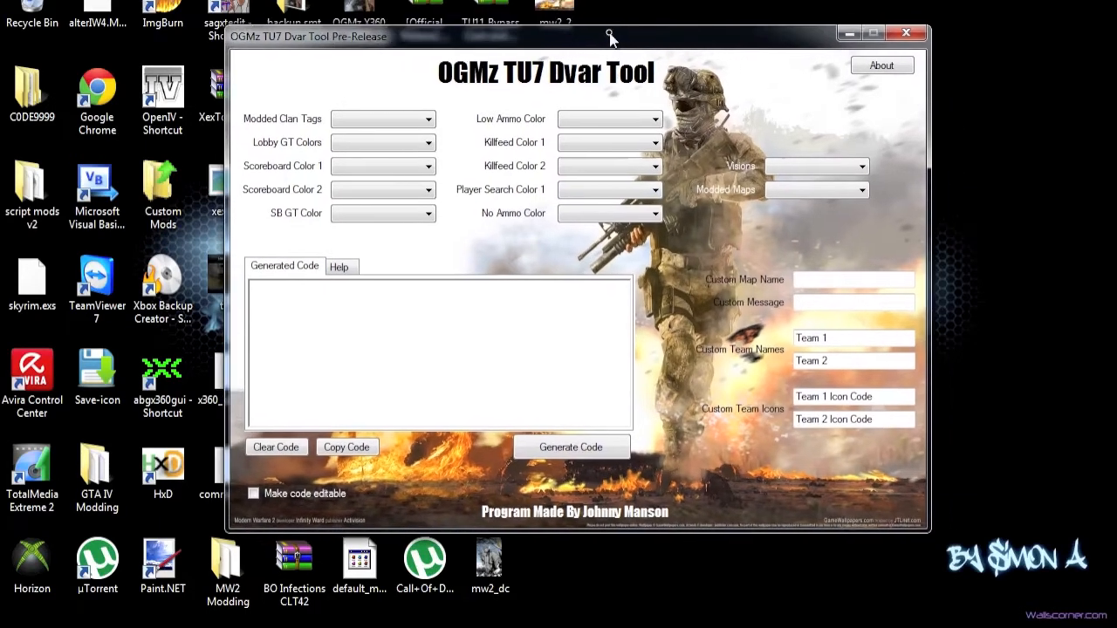
mouse_move(865, 457)
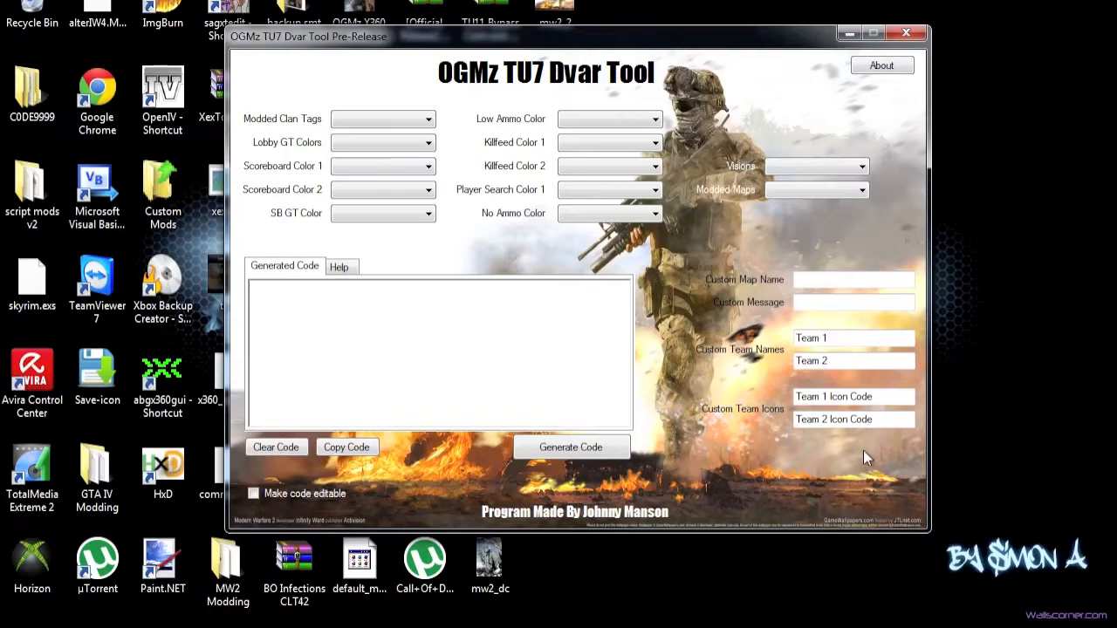
mouse_move(646, 360)
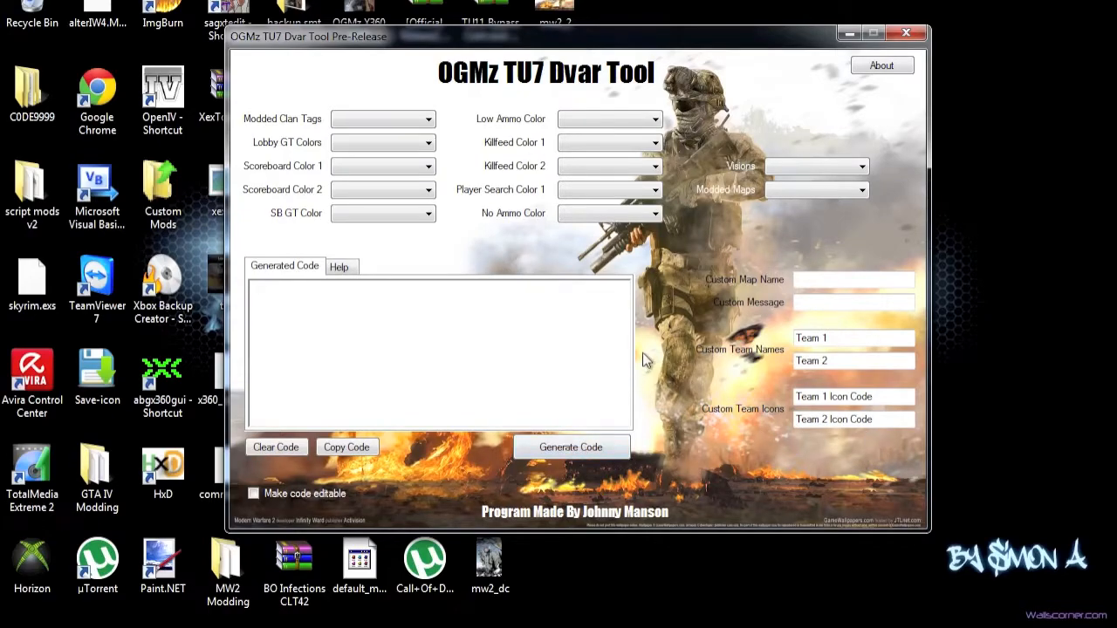
mouse_move(342, 510)
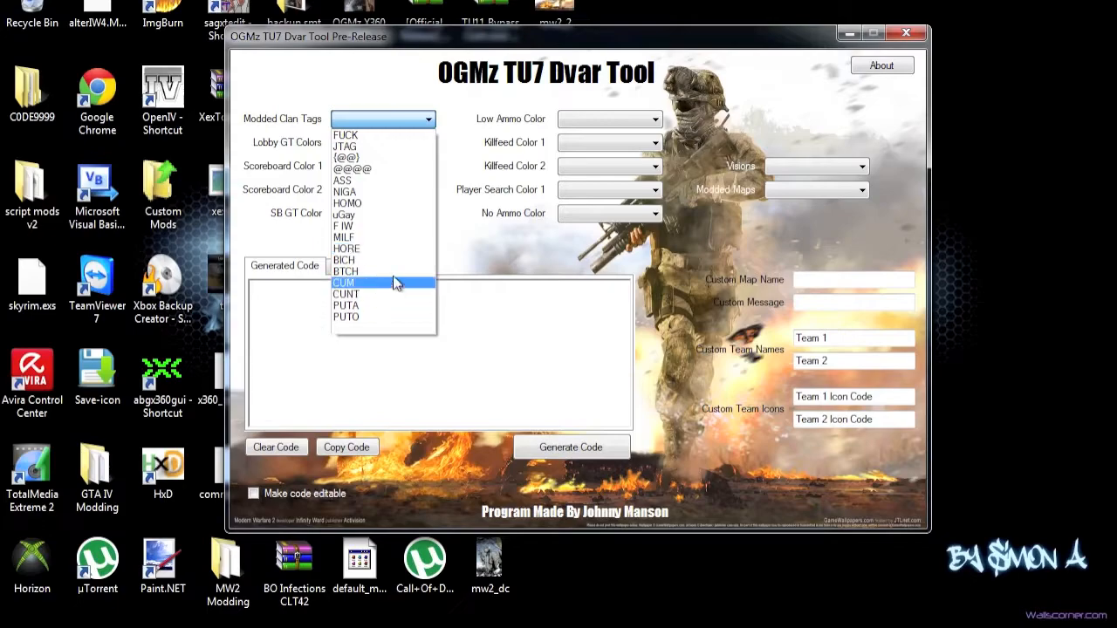
mouse_move(394, 213)
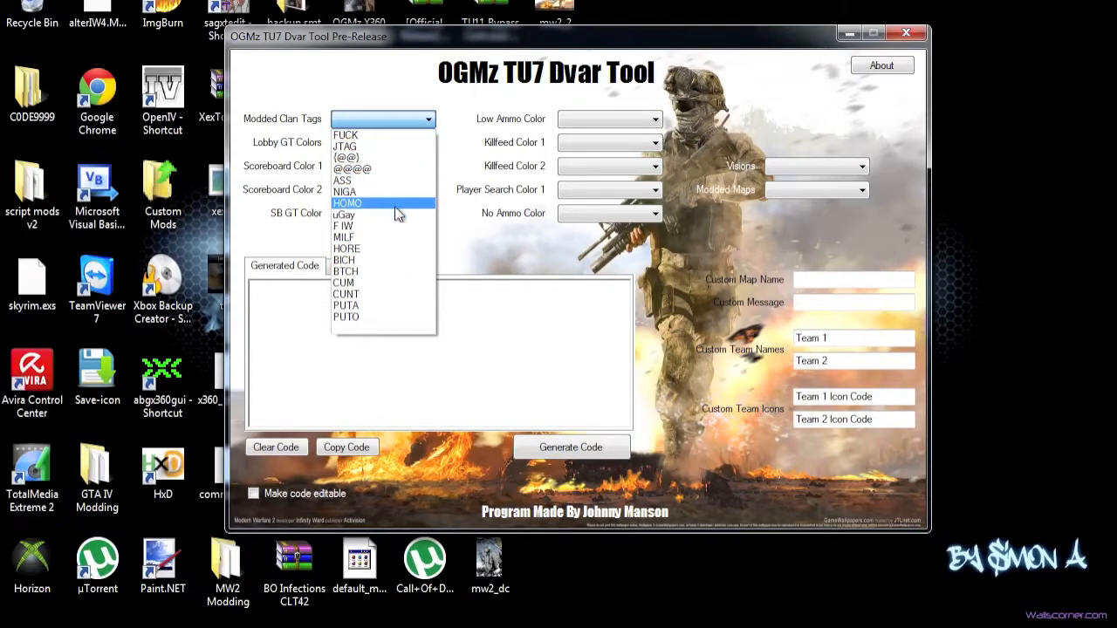
Step: Generate a clanName line for modded clan tag ASS and make the code editable
left_click(347, 202)
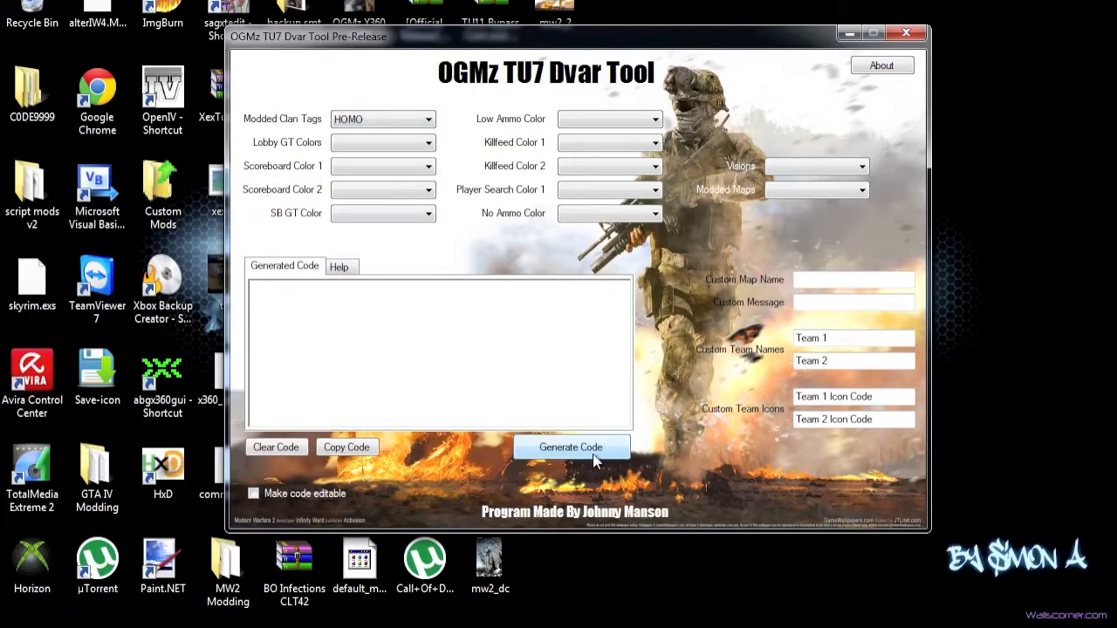
left_click(570, 447)
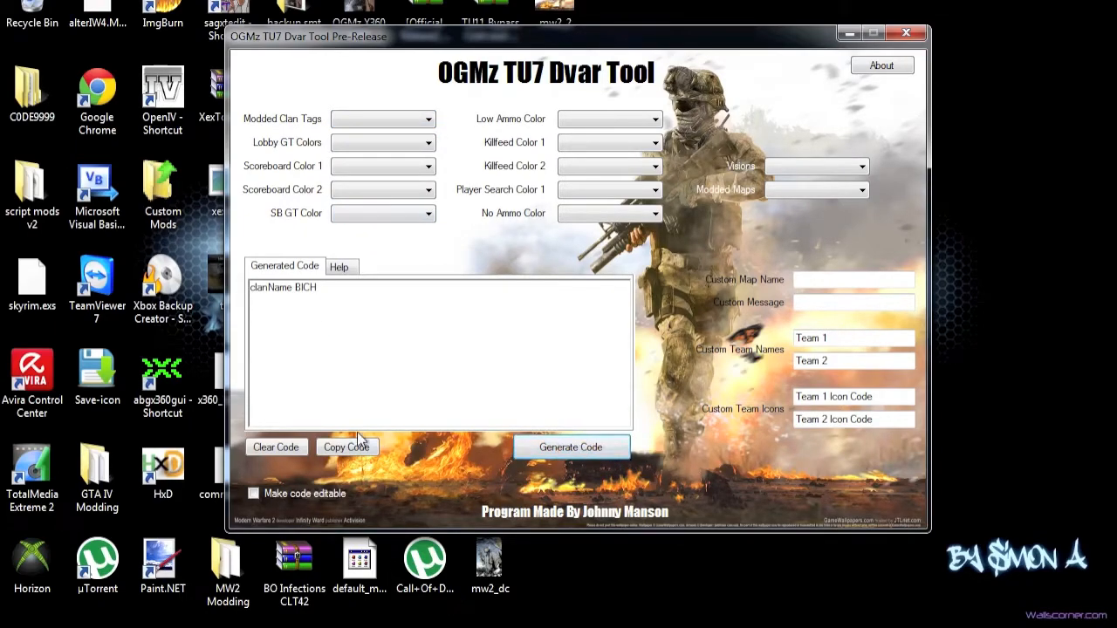
left_click(276, 447)
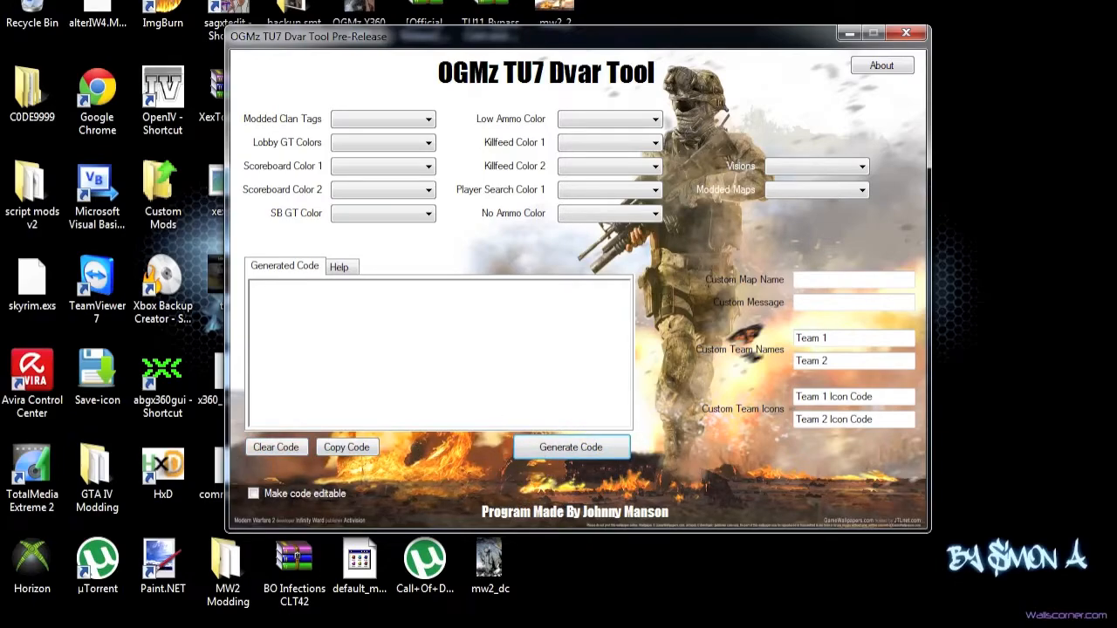
left_click(426, 118)
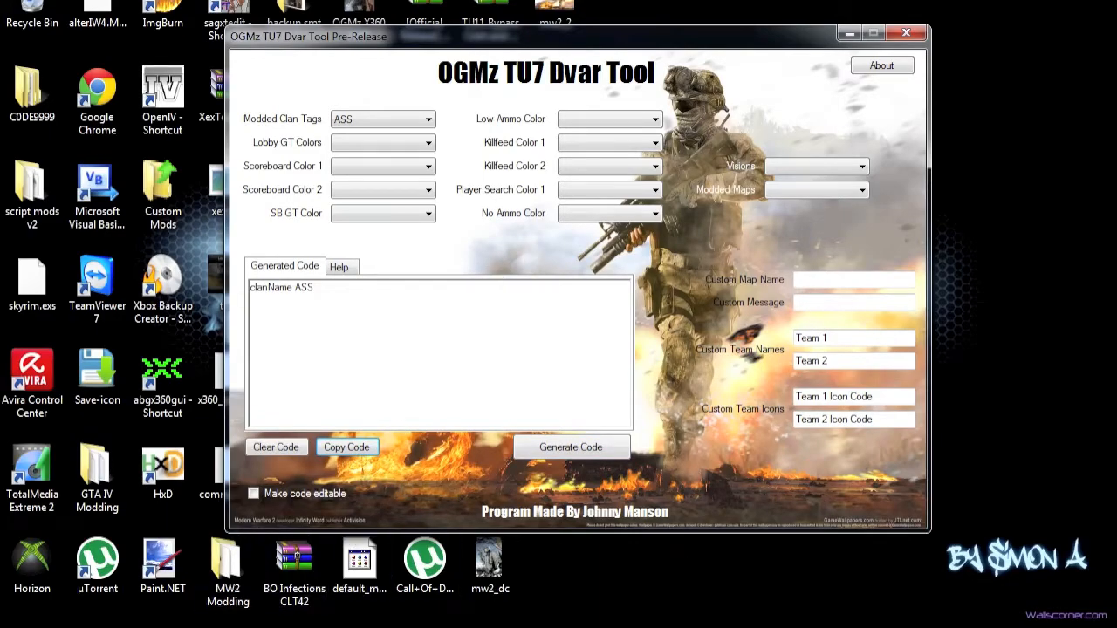
left_click(255, 492)
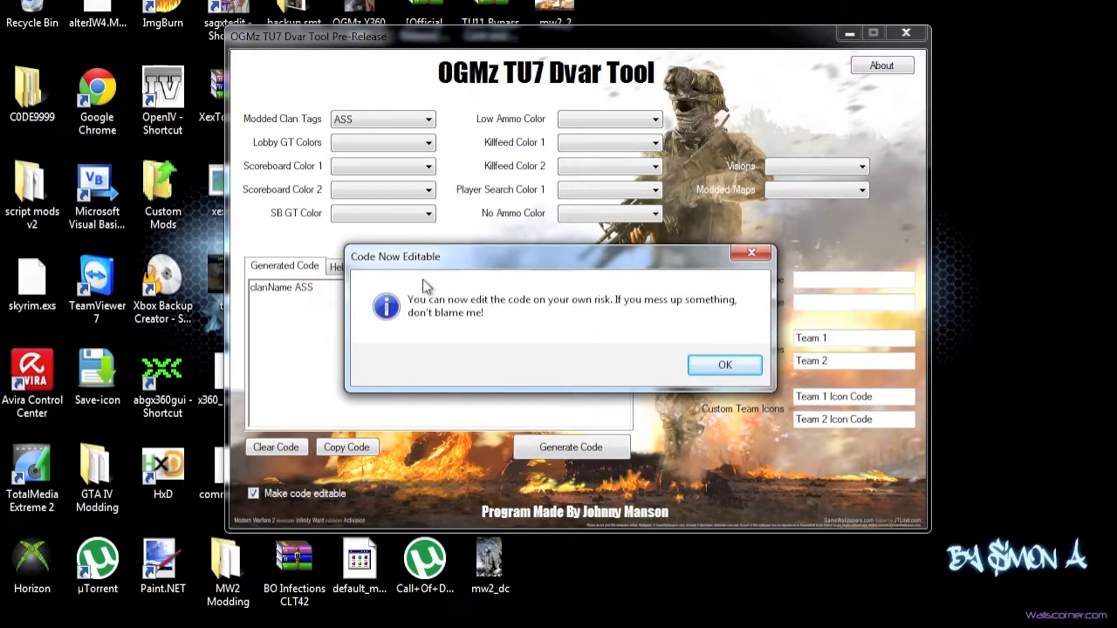
mouse_move(712, 329)
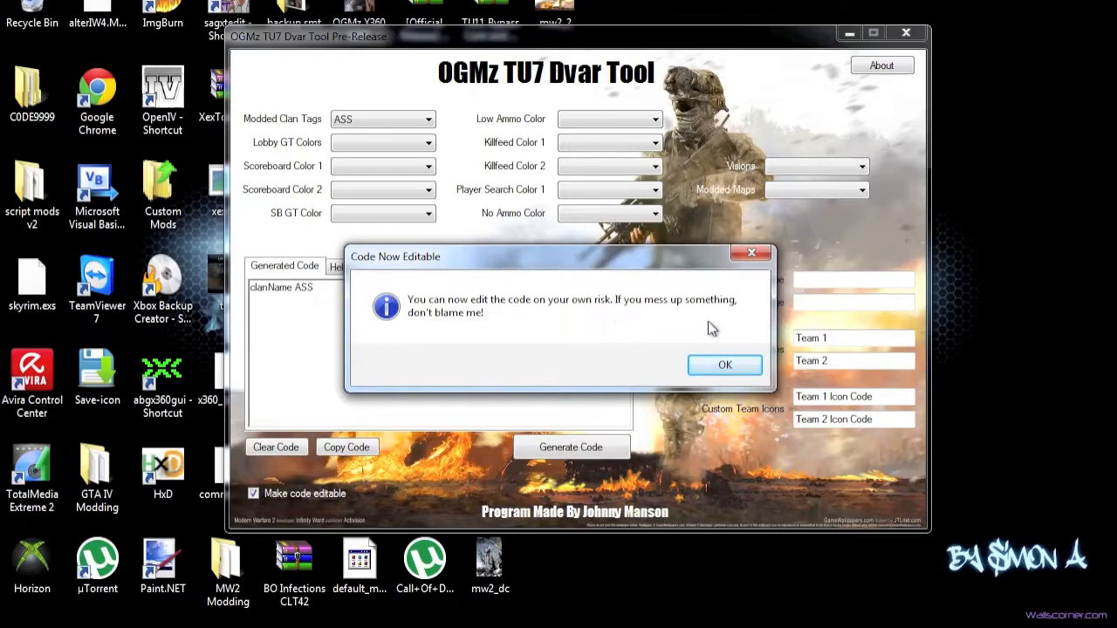
Step: Accept the editing warning, clear the generated code and switch code editing back off
left_click(725, 364)
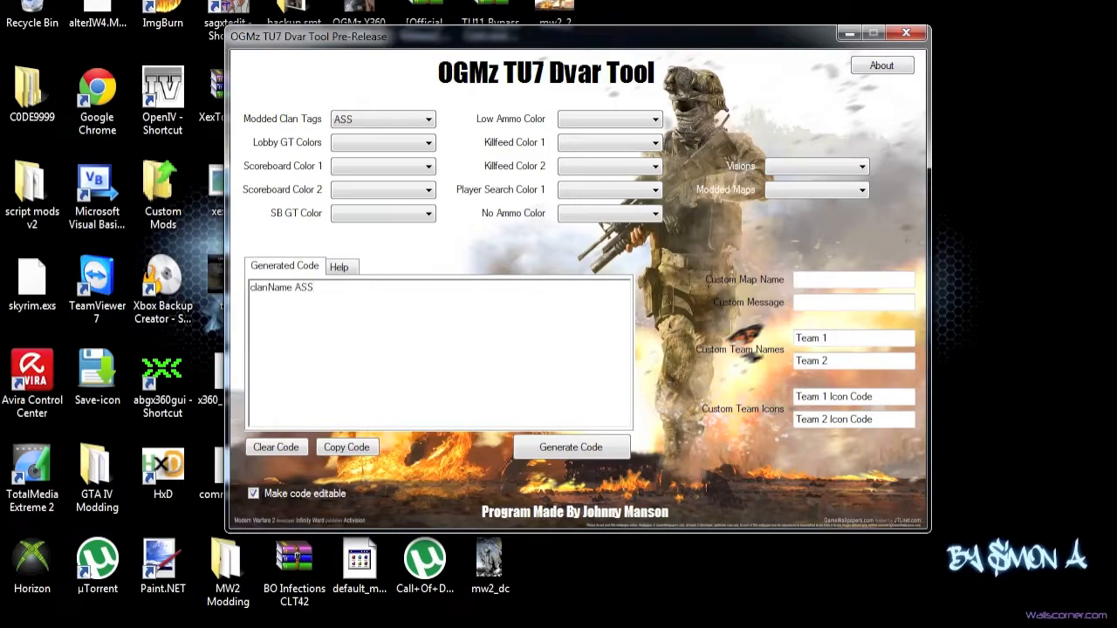
left_click(571, 447)
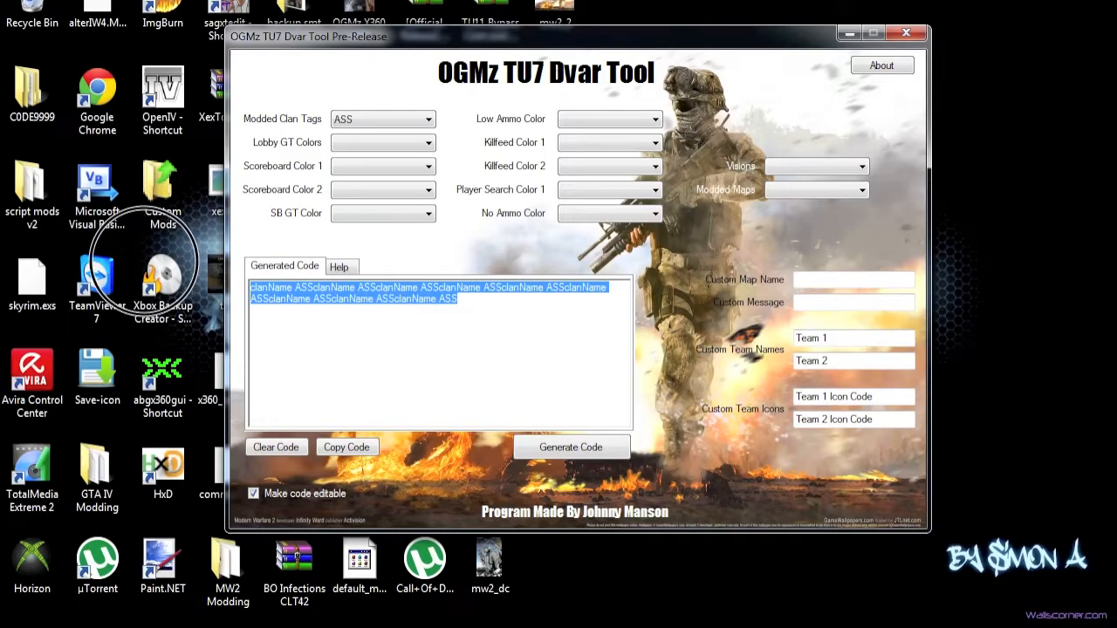
left_click(276, 447)
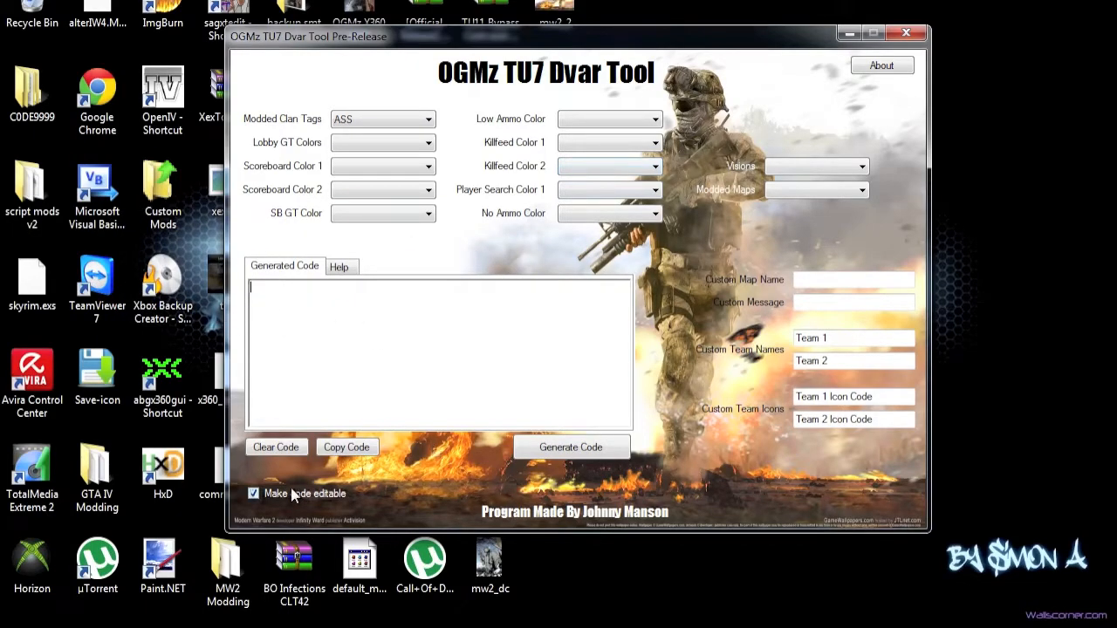
left_click(255, 492)
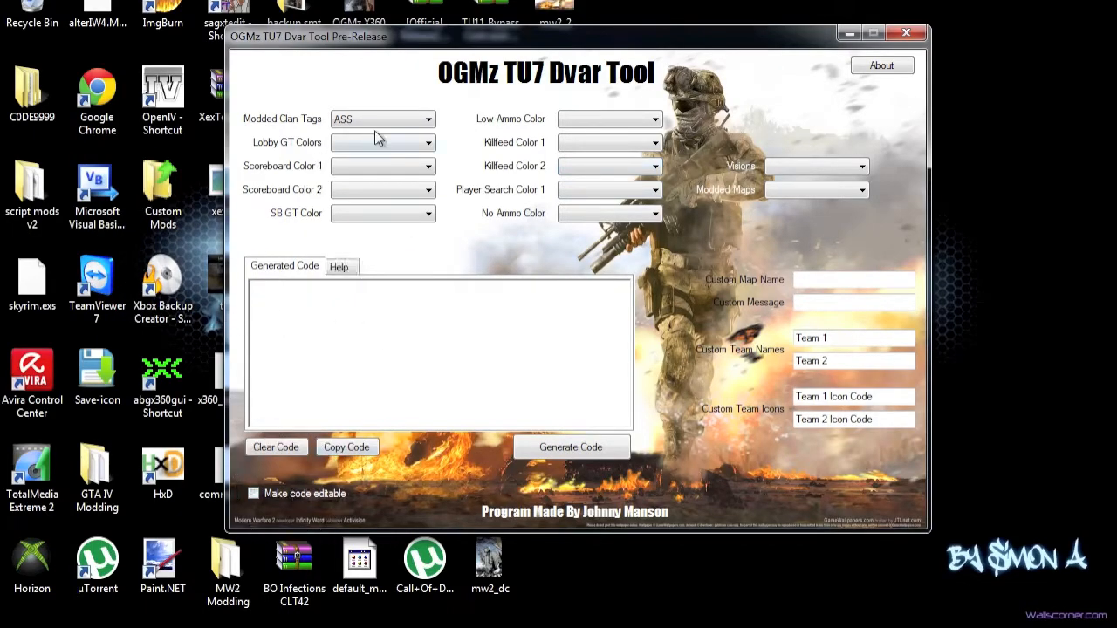
Step: Fill the colour options: lobby gamertag Black, scoreboard Grey, killfeed Black plus killfeed 2 and player search colours
left_click(570, 447)
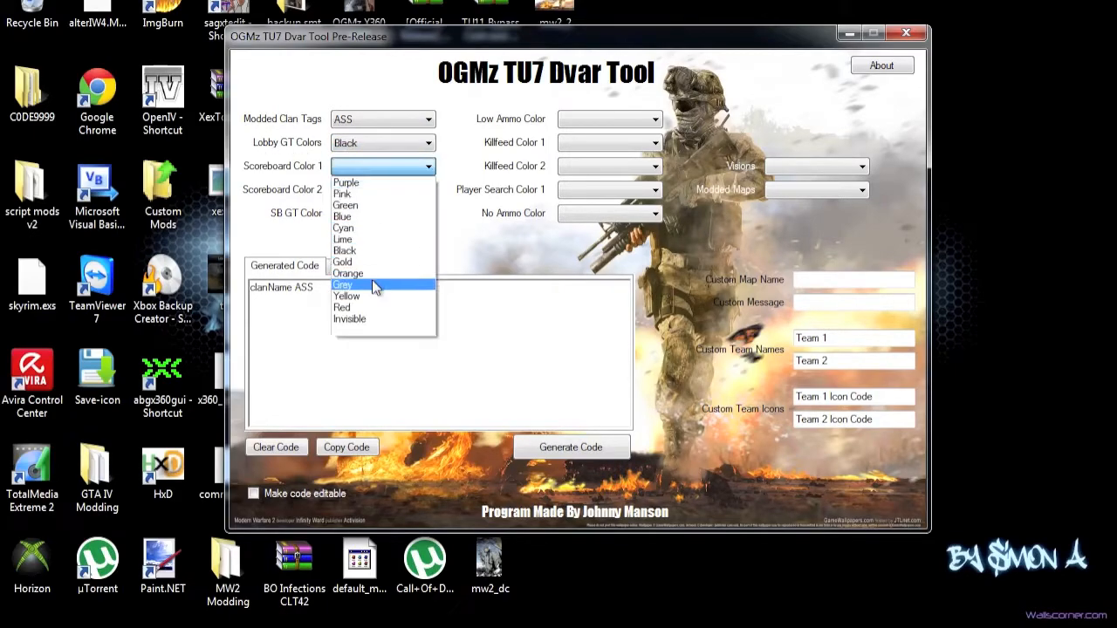
left_click(342, 285)
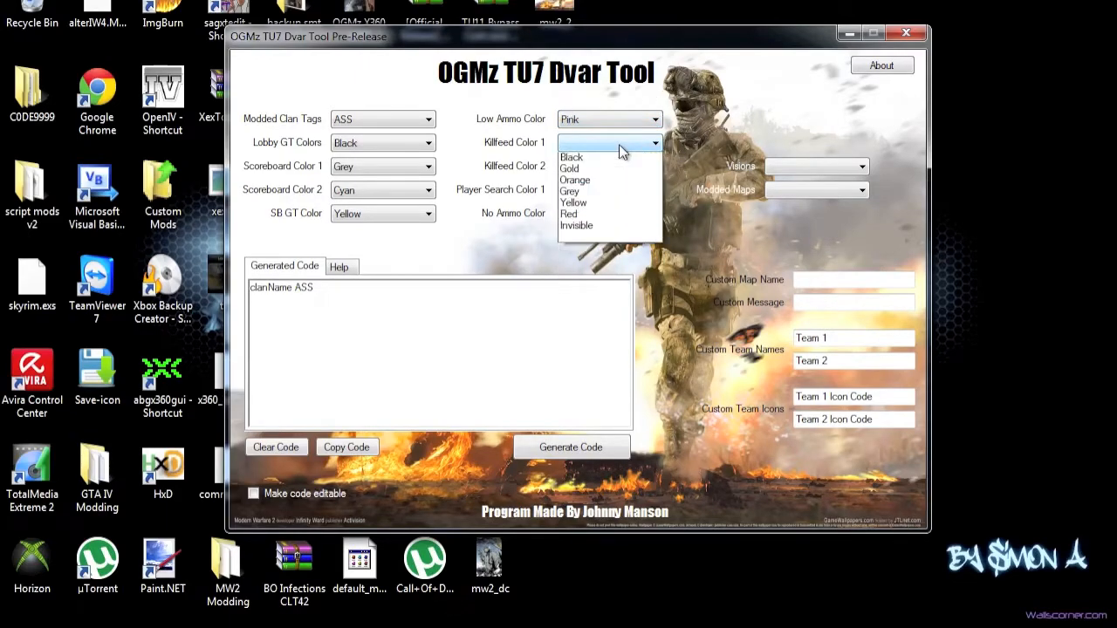
left_click(572, 157)
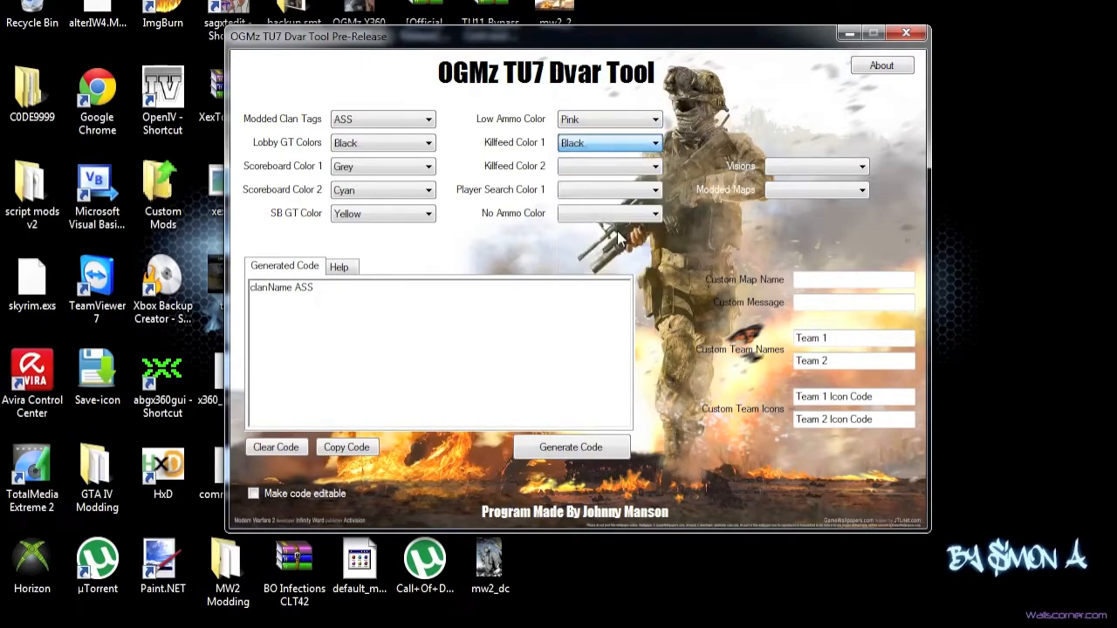
left_click(607, 166)
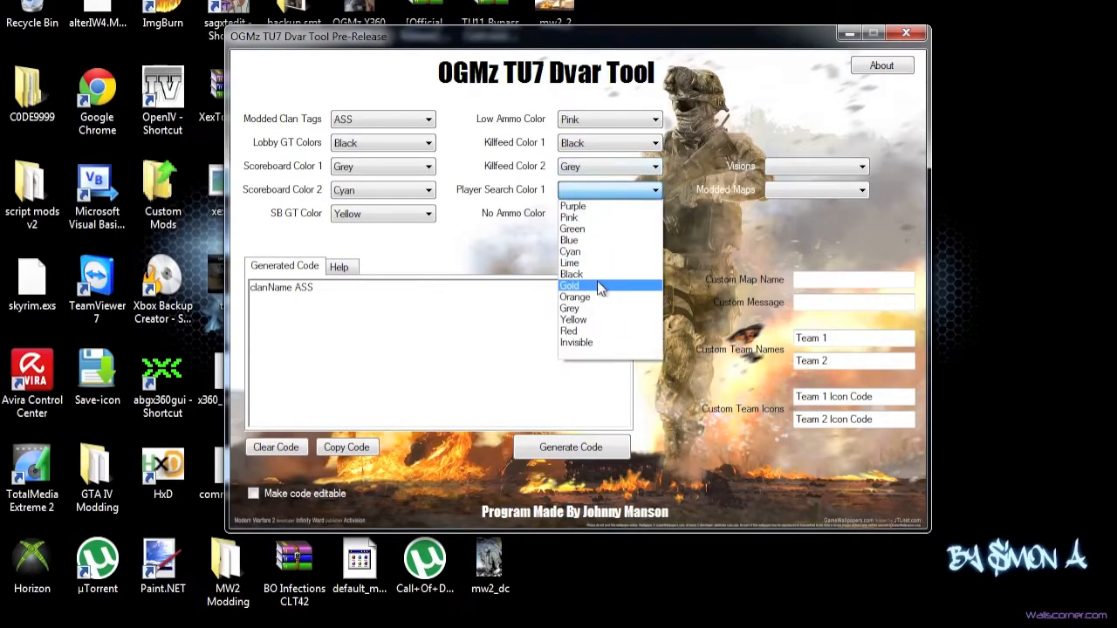
left_click(569, 286)
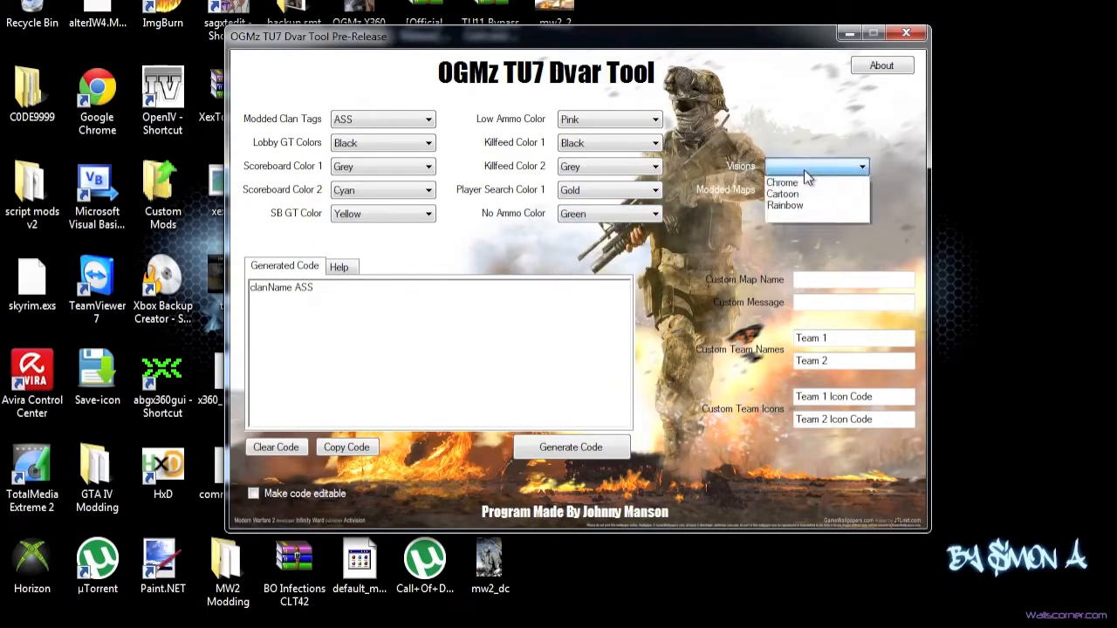
mouse_move(806, 206)
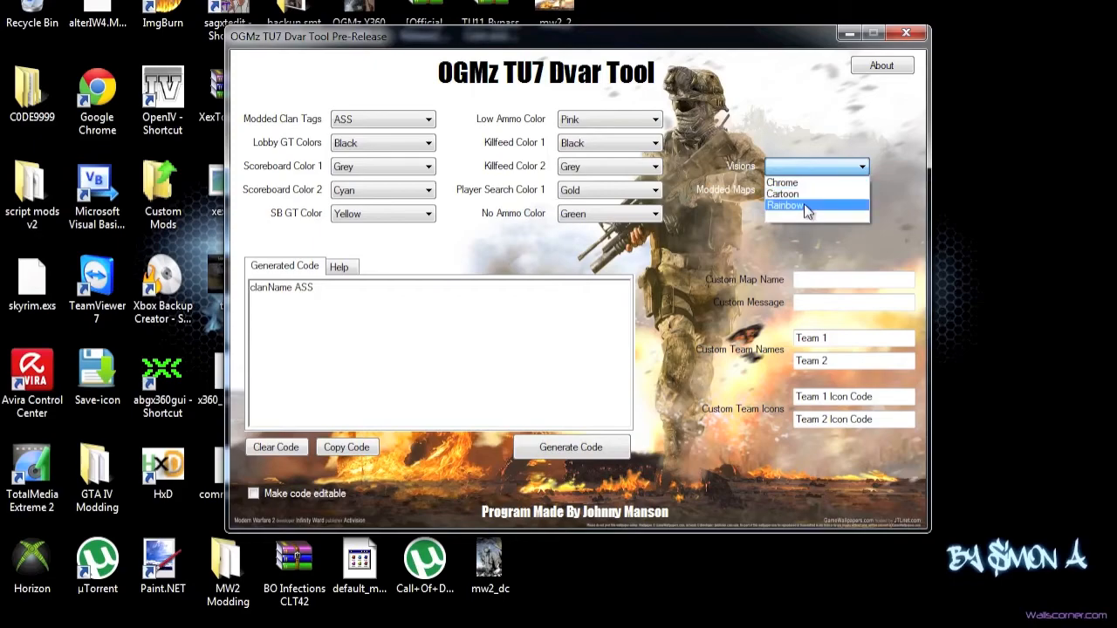
Step: Choose Rainbow as the vision effect and Gulag as the modded map
left_click(781, 206)
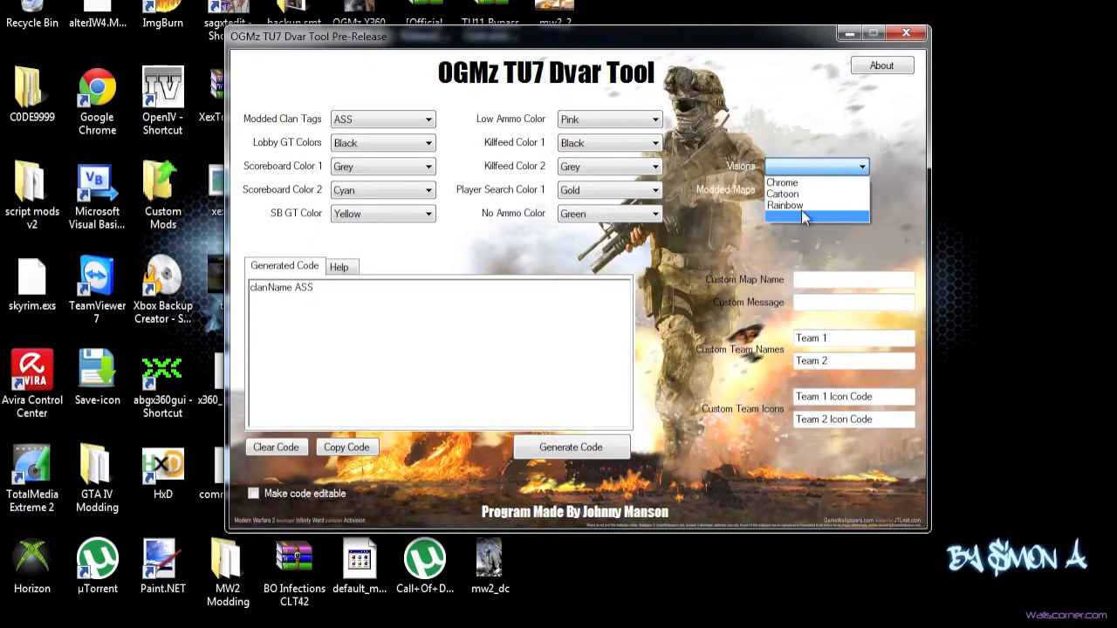
left_click(781, 183)
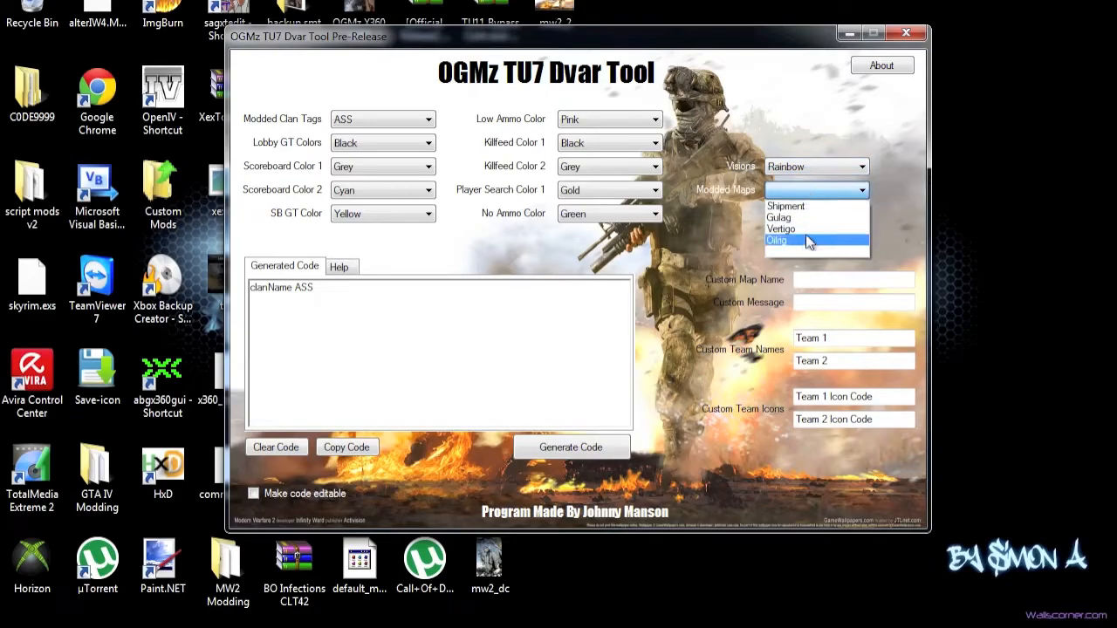
left_click(778, 216)
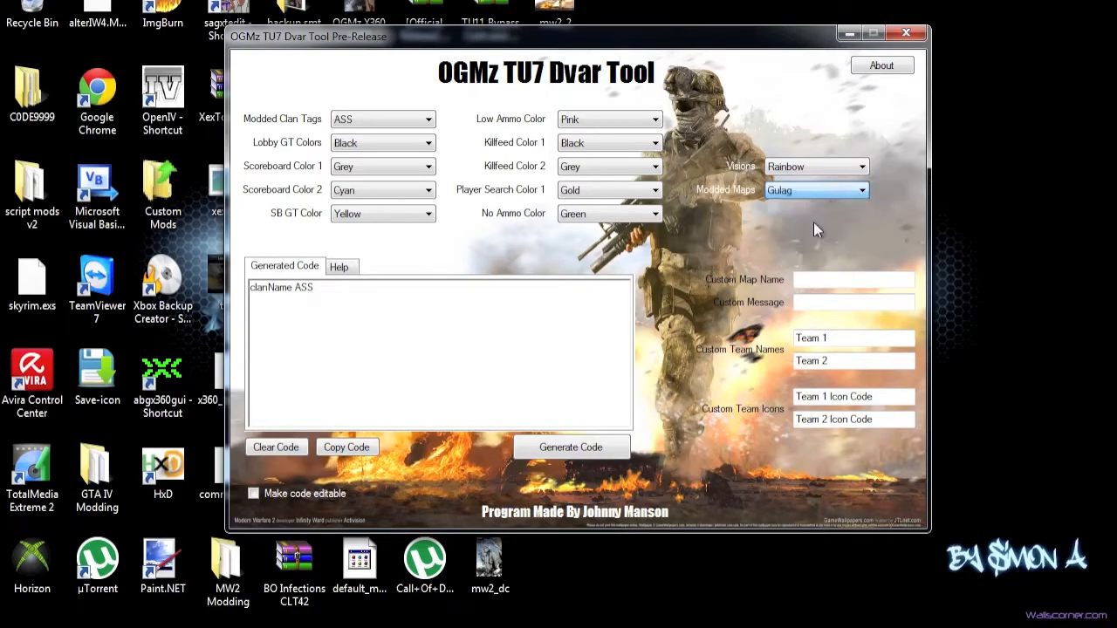
mouse_move(764, 293)
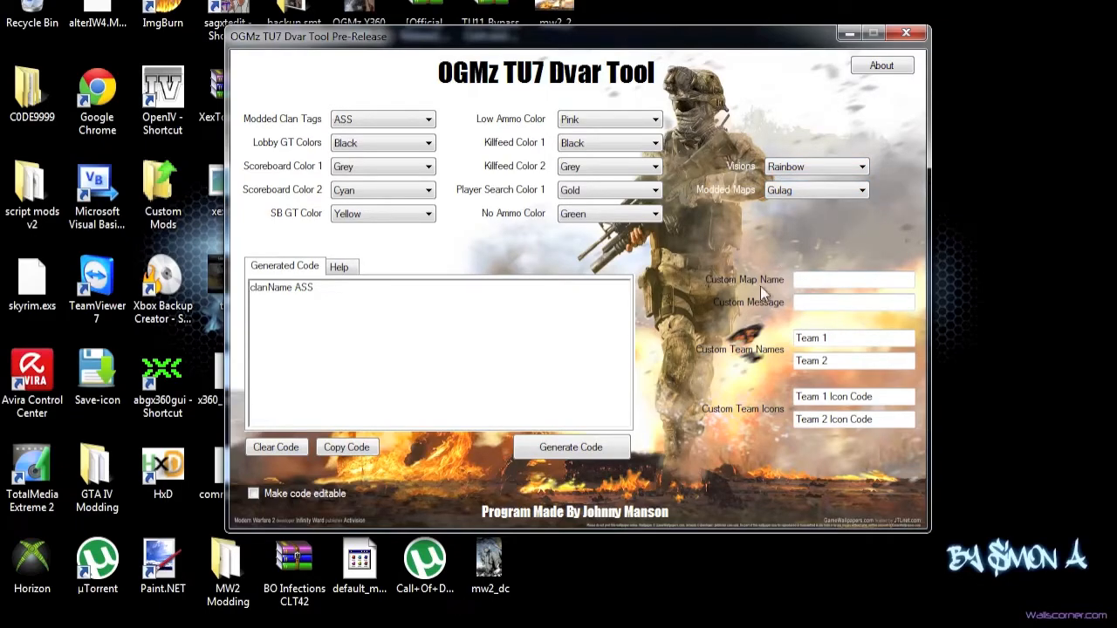
Step: Enter freshgamer10 as the custom map name and start the custom message with 'OGMz TU7'
left_click(853, 280)
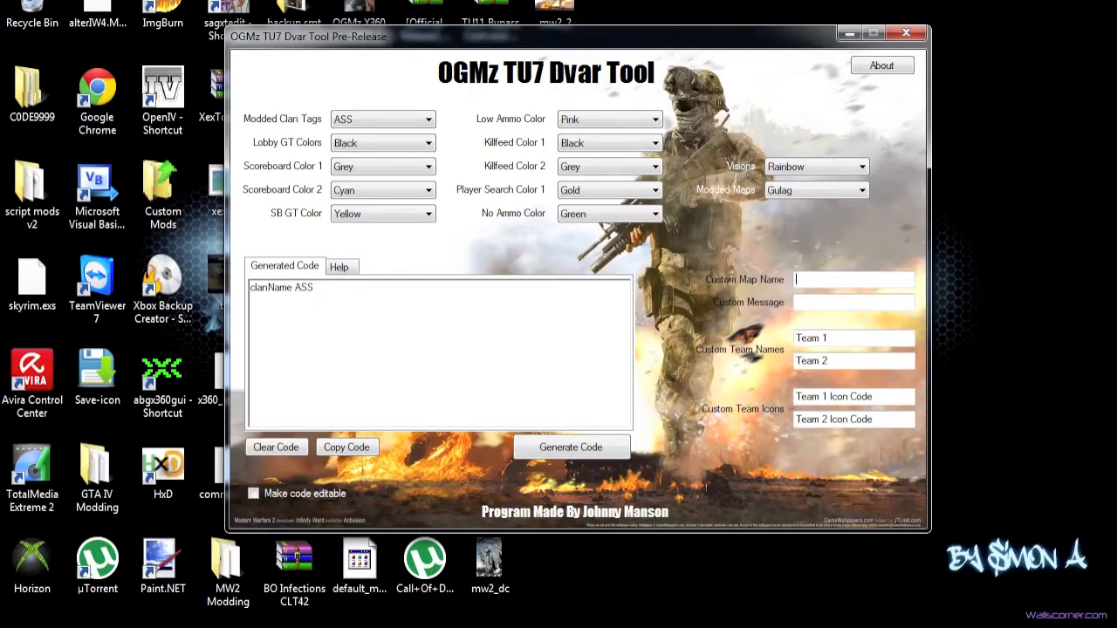
type("What")
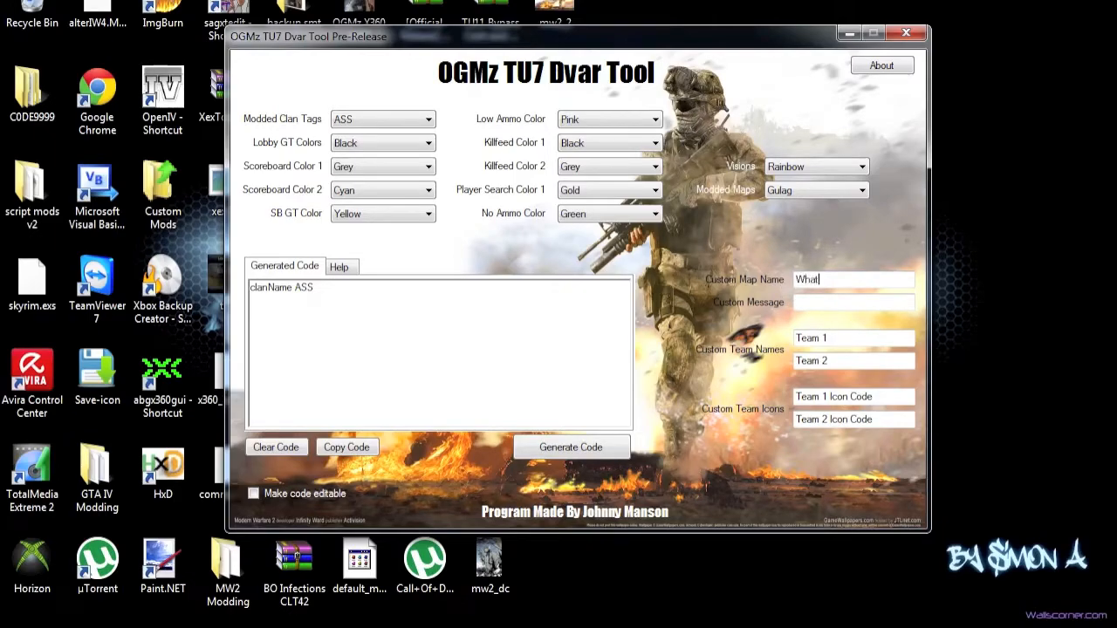
left_click(852, 279)
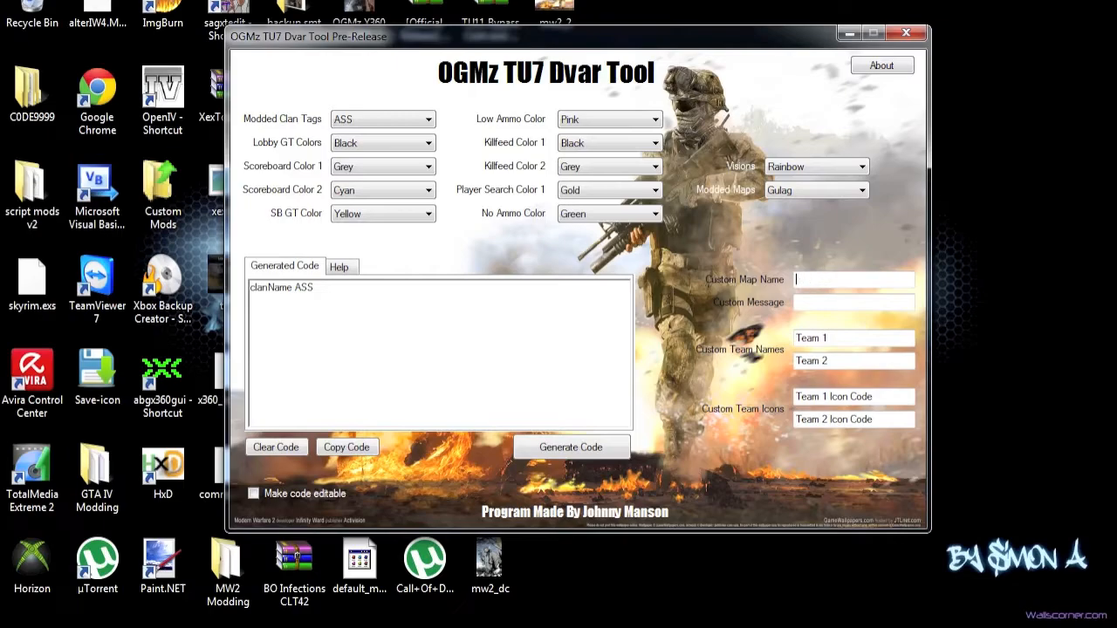
type("freshgamer")
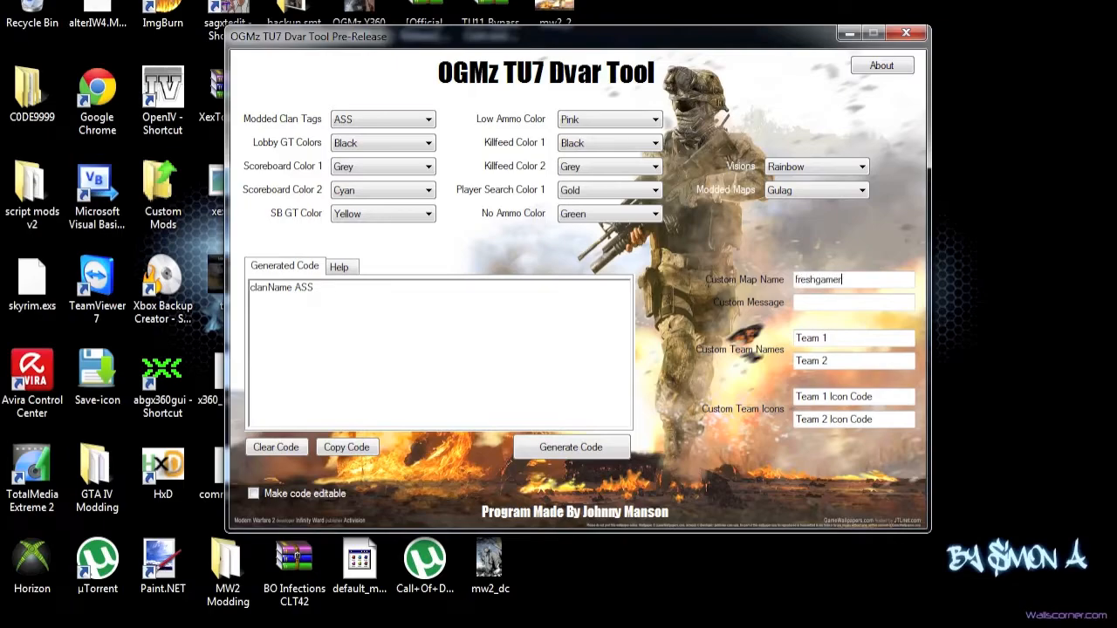
type("10")
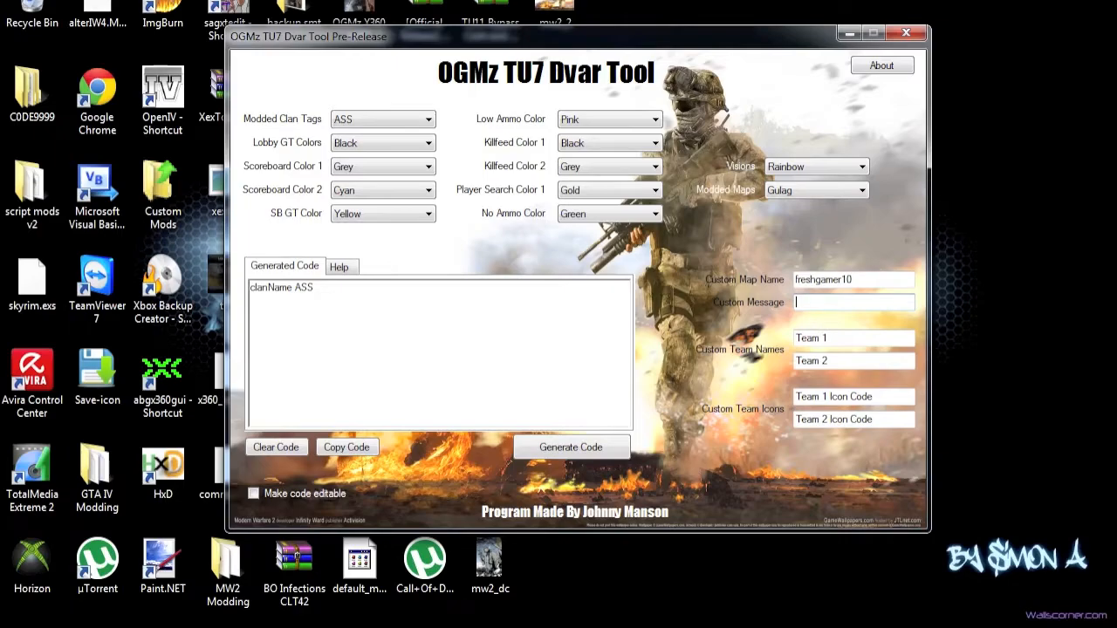
type("OGMz")
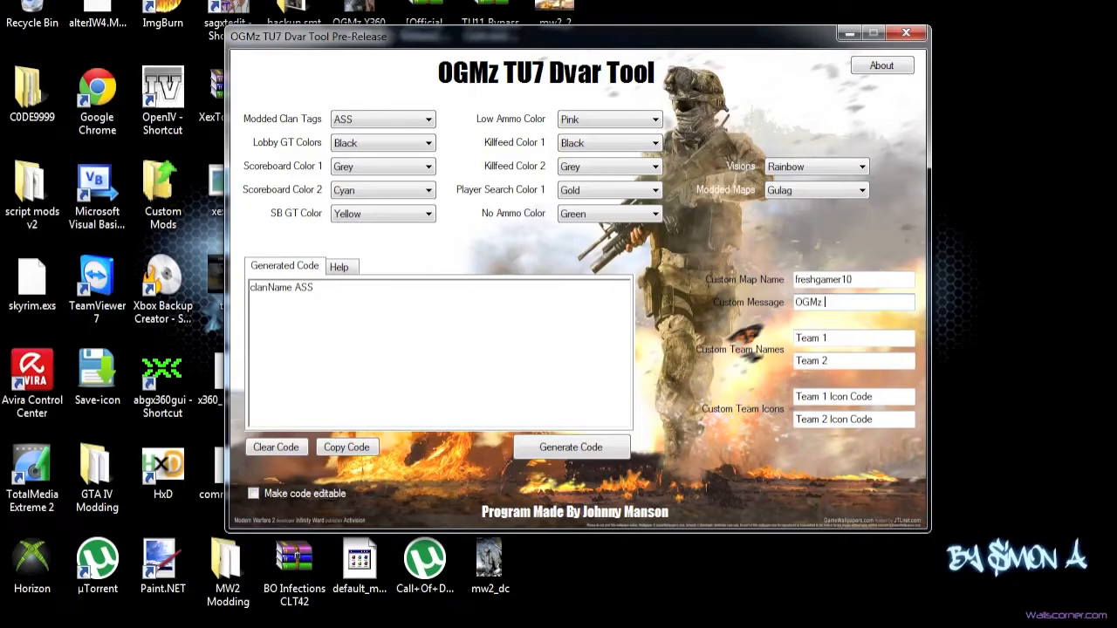
type("TU7 Dvar T")
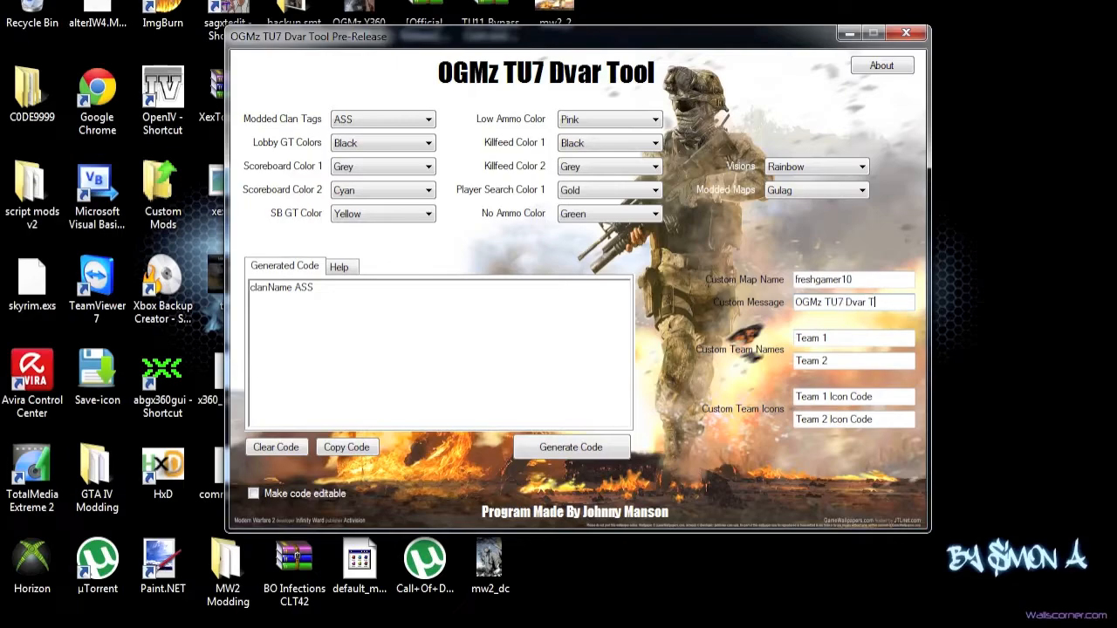
Step: Complete the message 'OGMz TU7 Dvar Tool', team names whatever / so on, team icons hello / whazz up
type("ool")
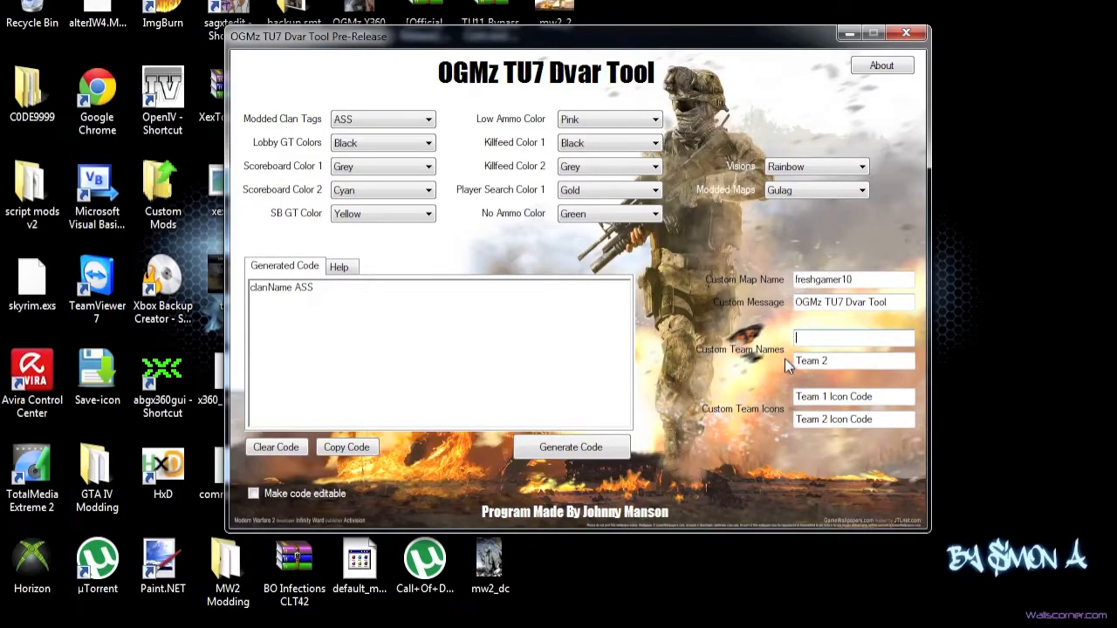
type("whatever")
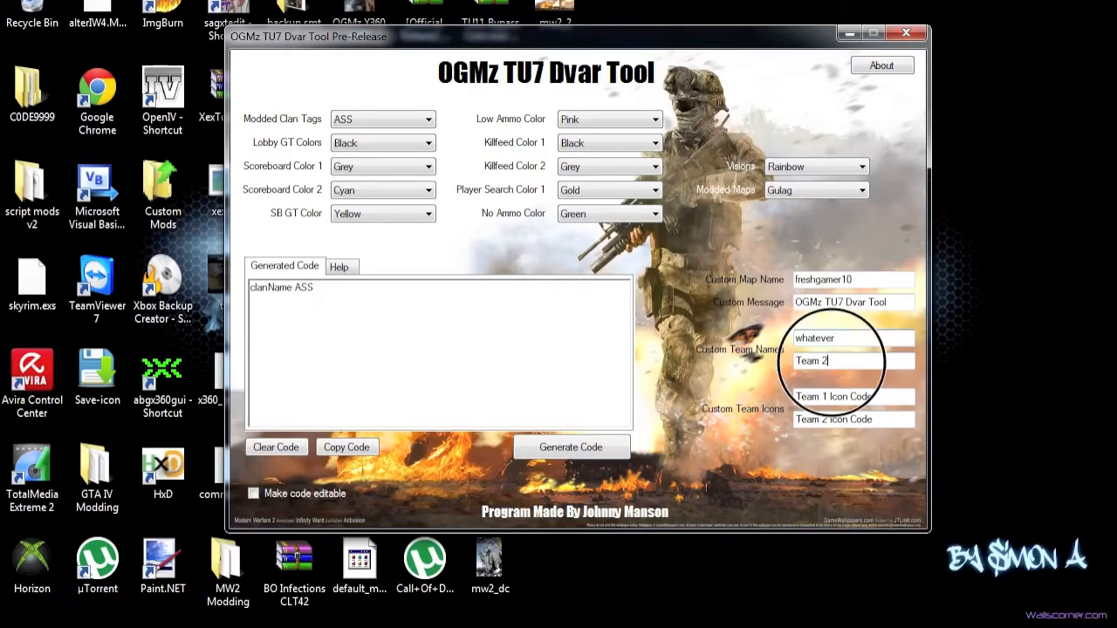
type("so on")
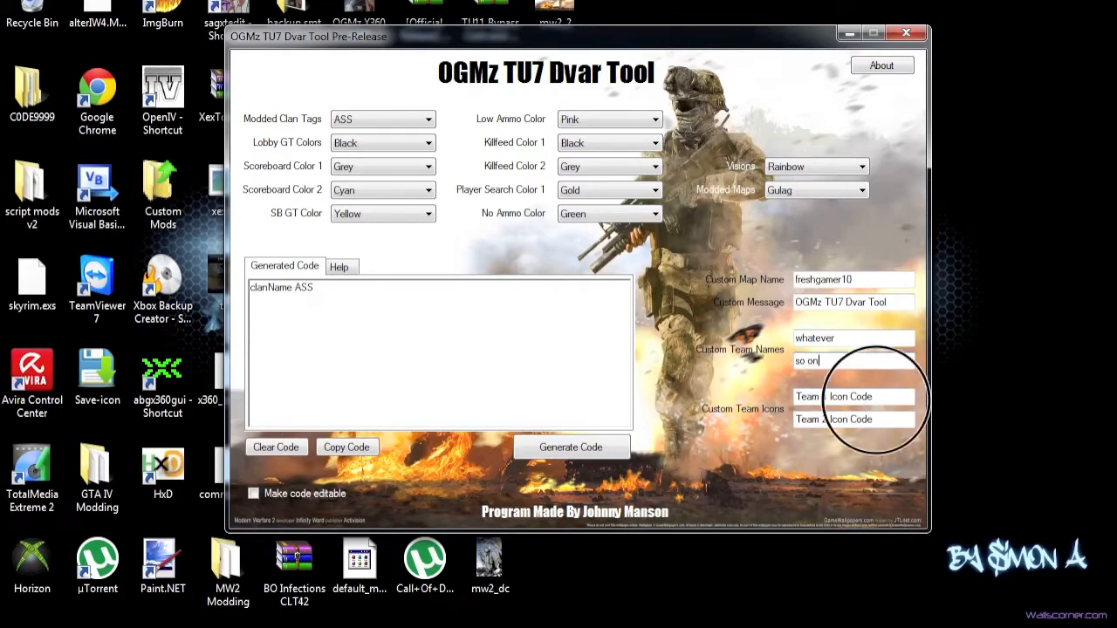
type("hello")
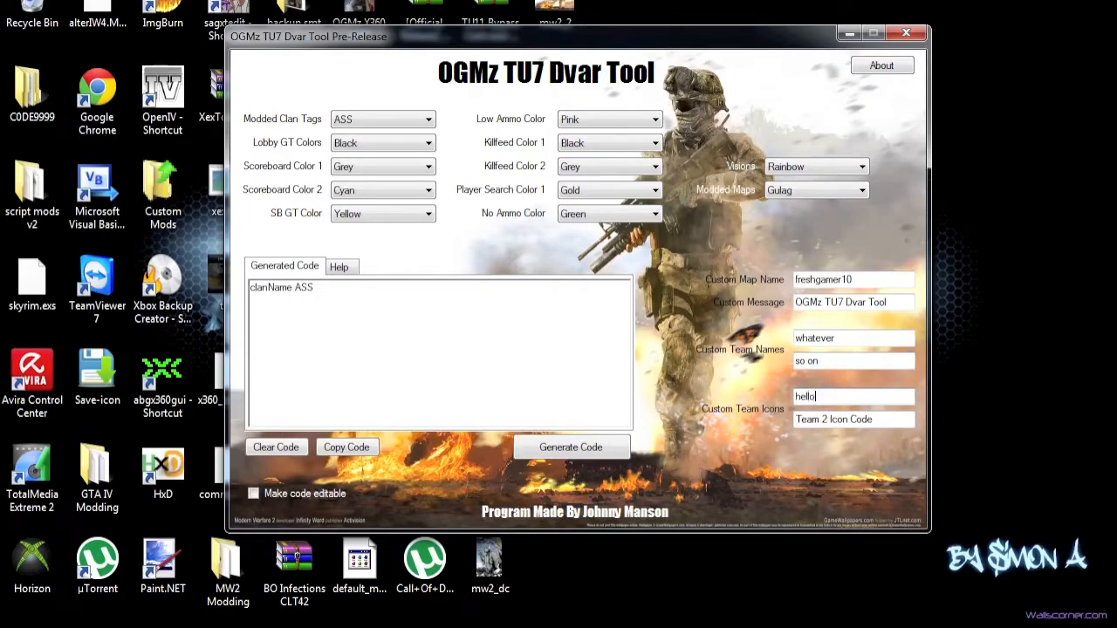
type("hello")
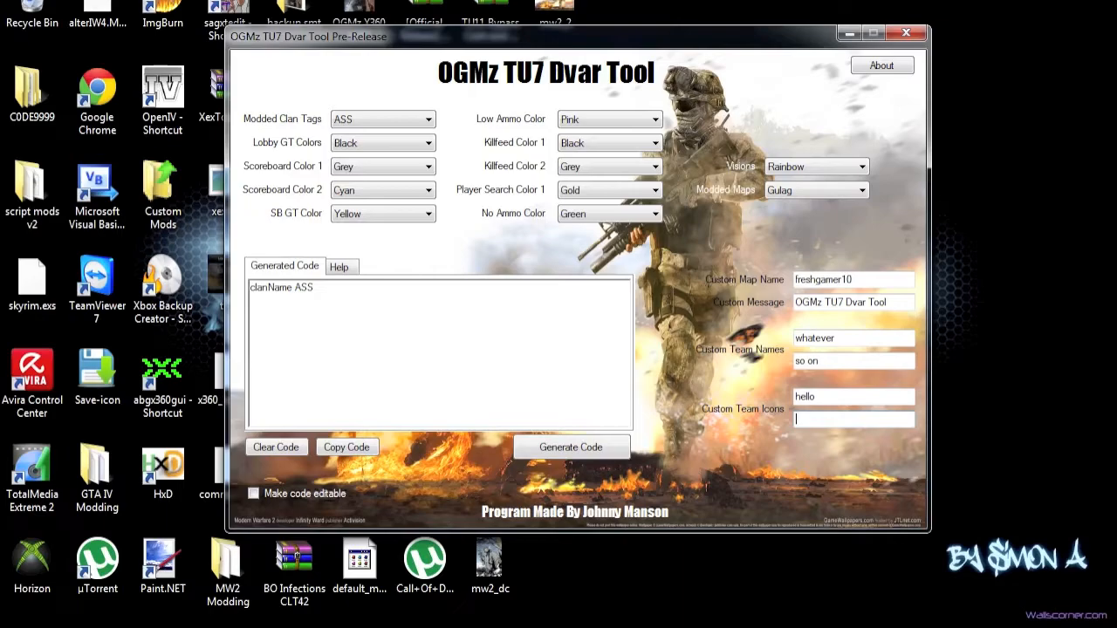
type("whazz up")
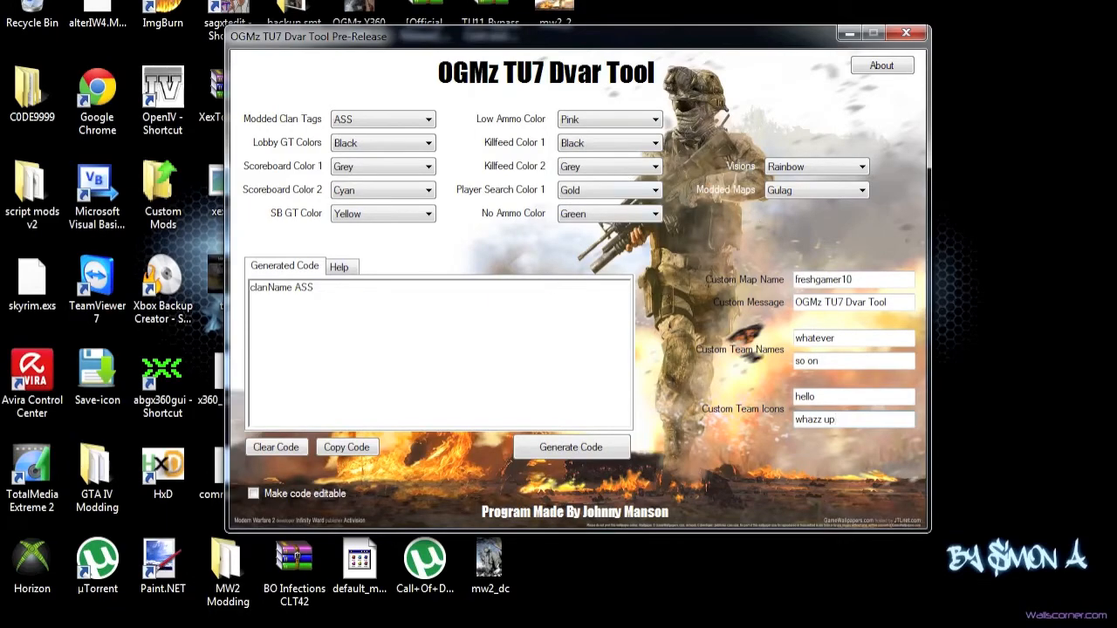
Step: Generate the full dvar string from all fields, copy it, and generate it again
left_click(571, 447)
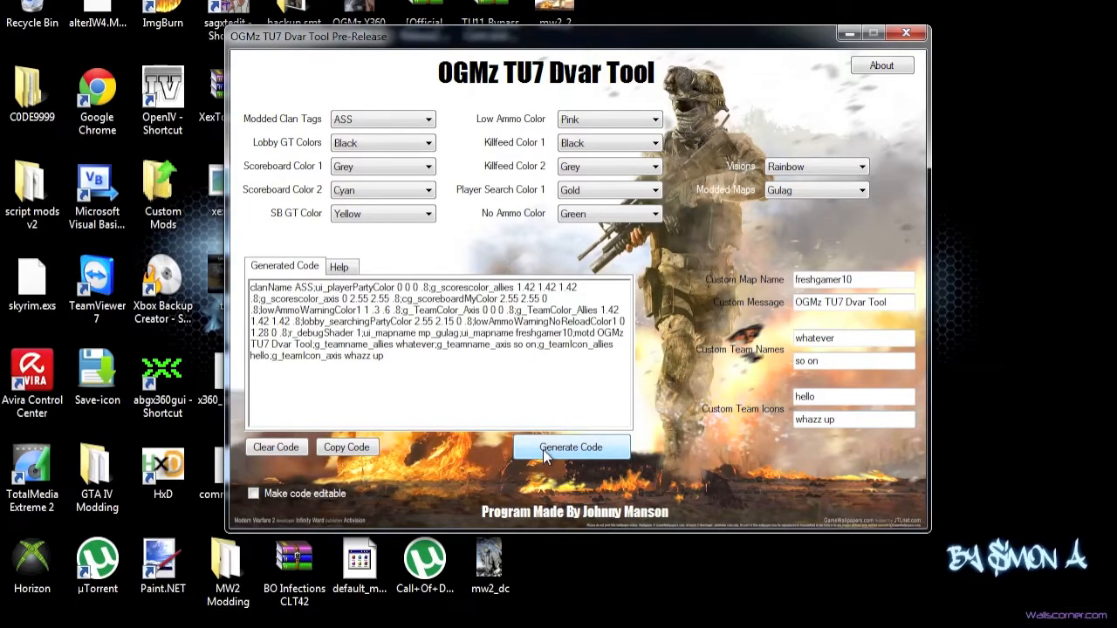
left_click(571, 447)
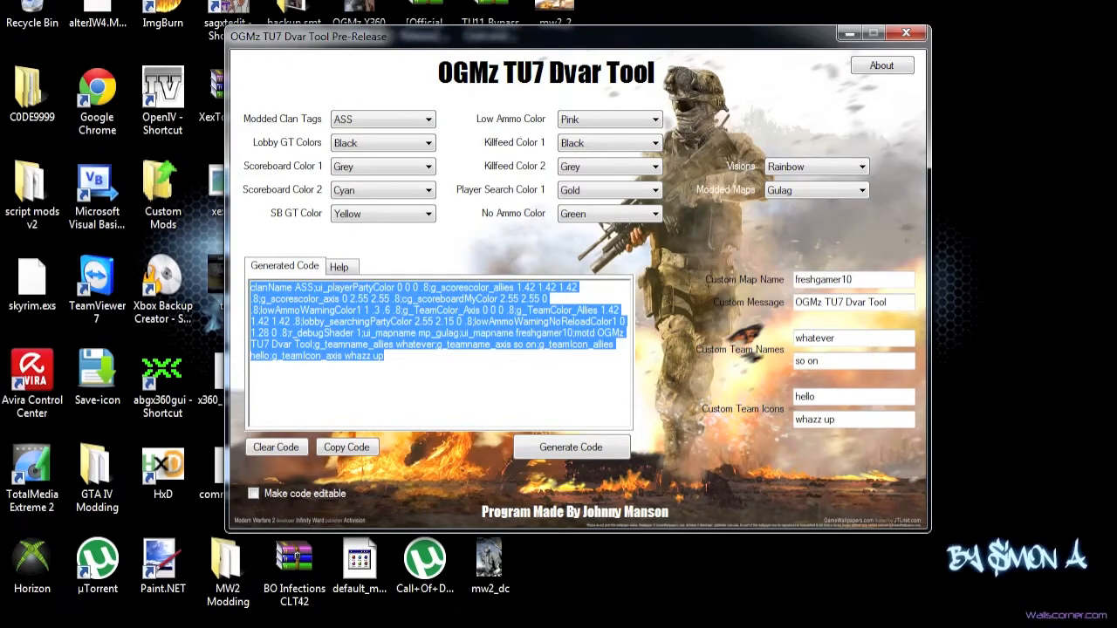
left_click(346, 447)
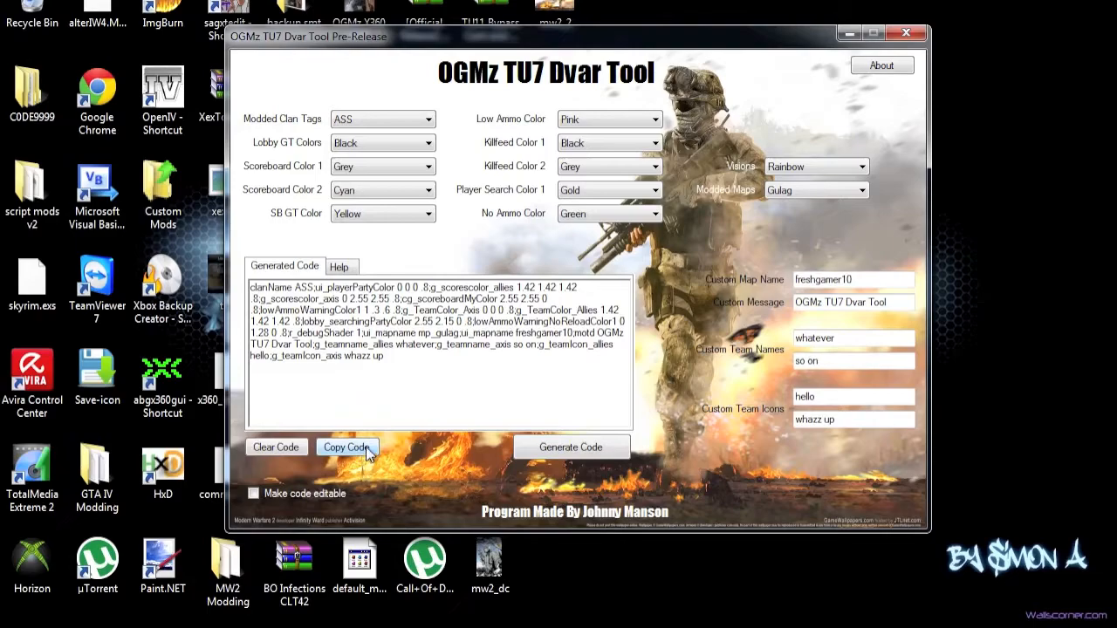
left_click(346, 447)
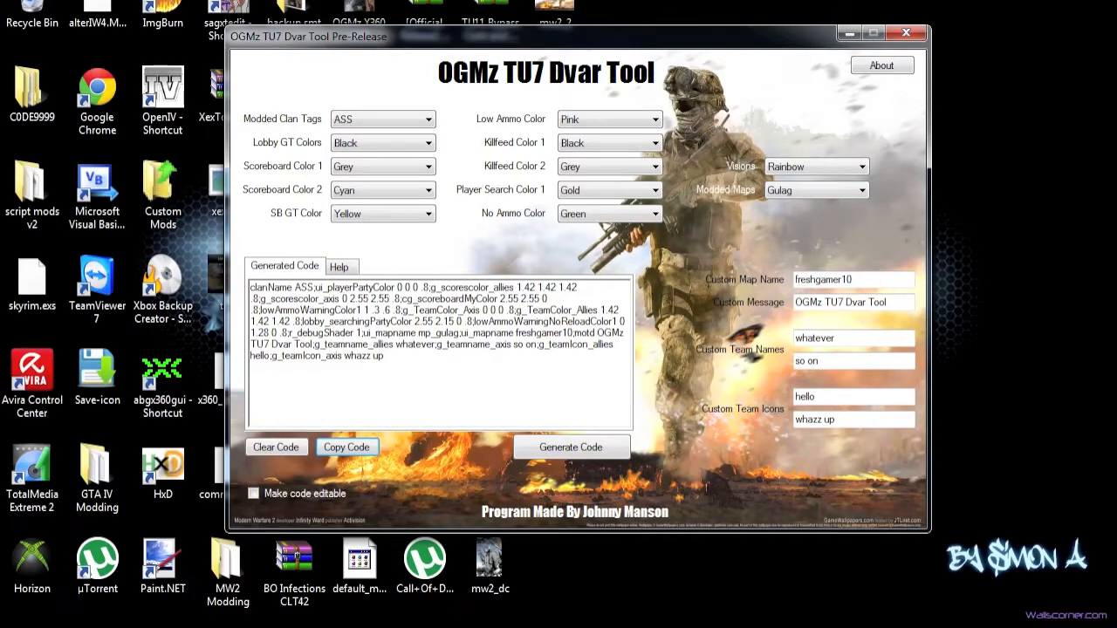
mouse_move(820, 412)
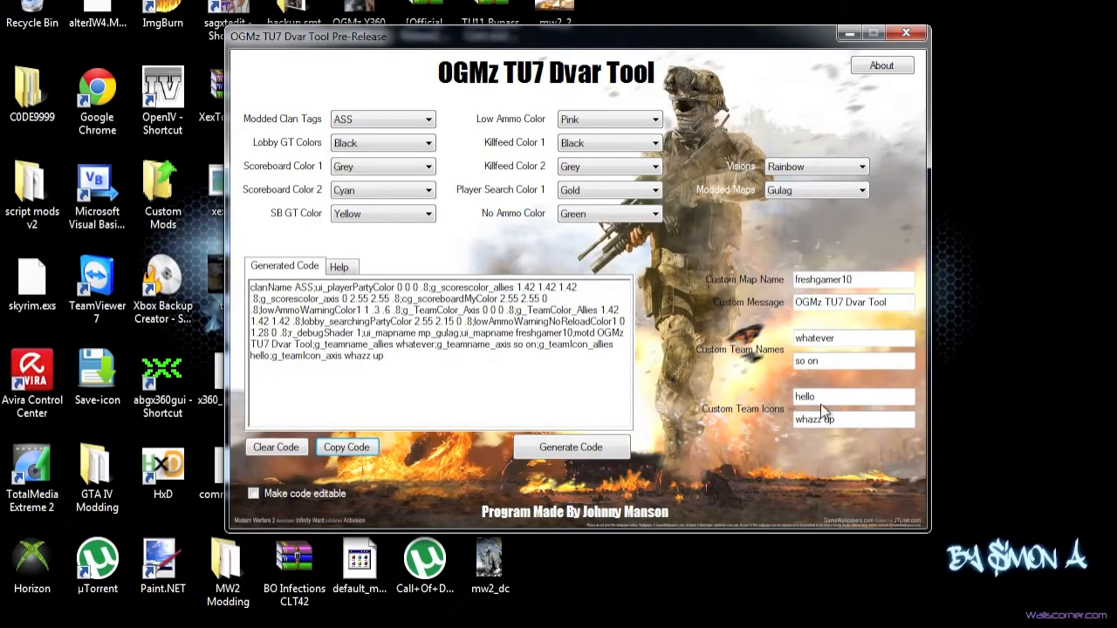
left_click(570, 447)
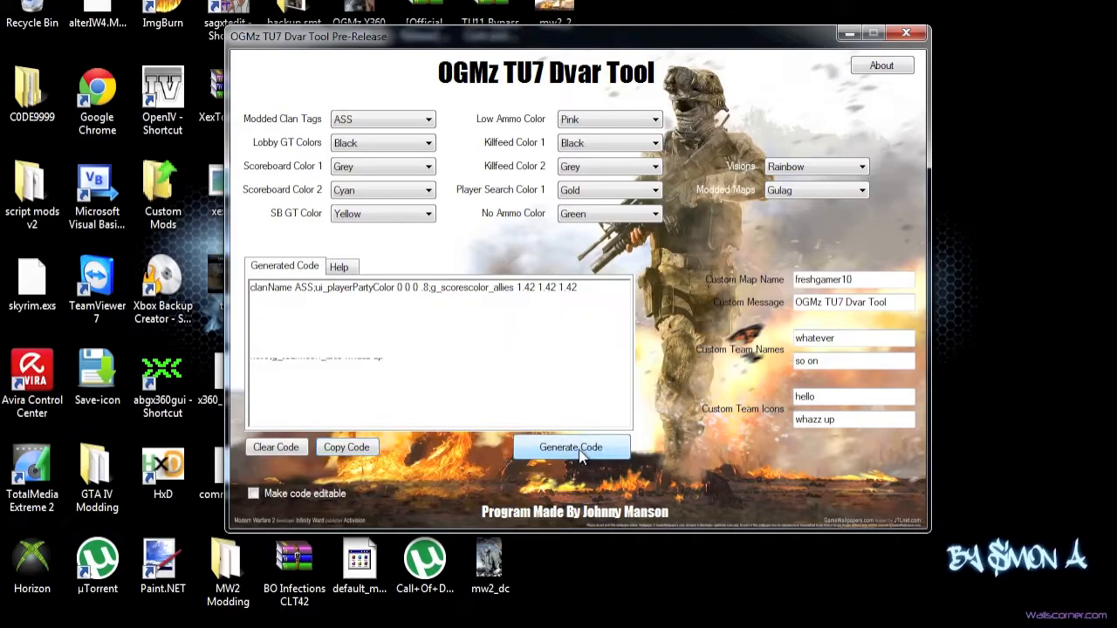
left_click(570, 447)
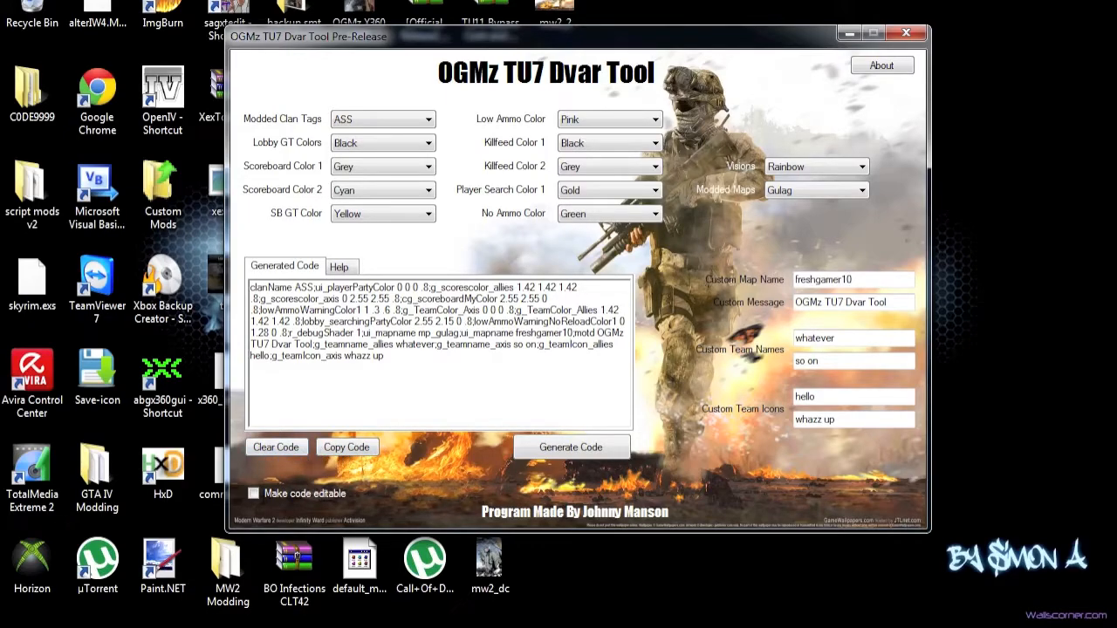
mouse_move(572, 245)
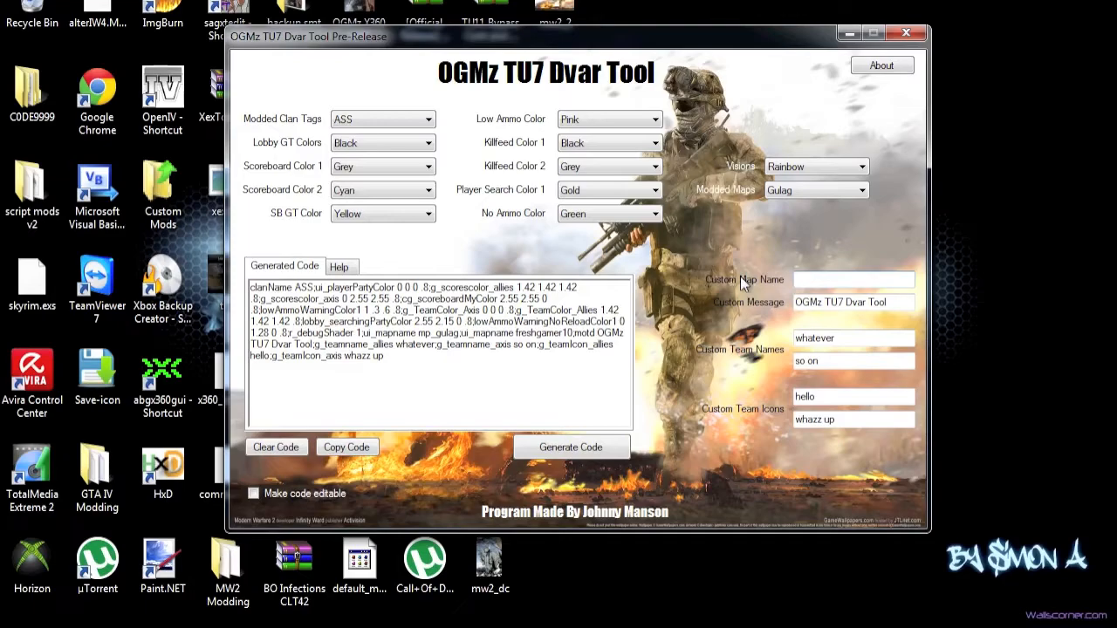
Step: Change the custom map name to ravagez and regenerate the code with that mapname
type("ravagez")
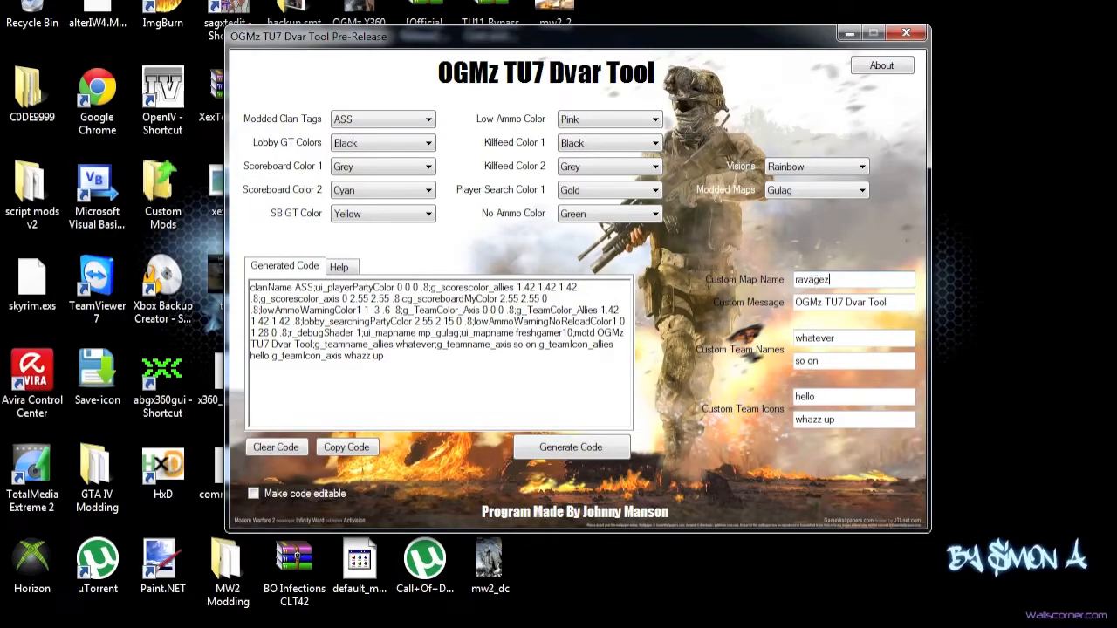
left_click(571, 447)
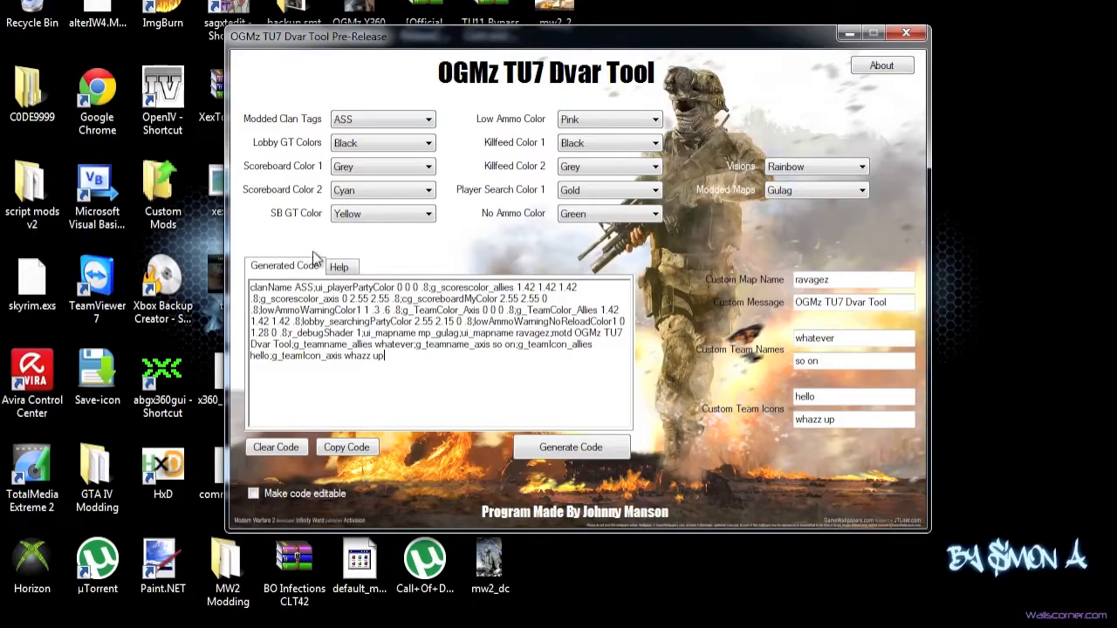
Step: View the colour shortcut help and links, and change the first team name to ^0what^7ever
left_click(339, 265)
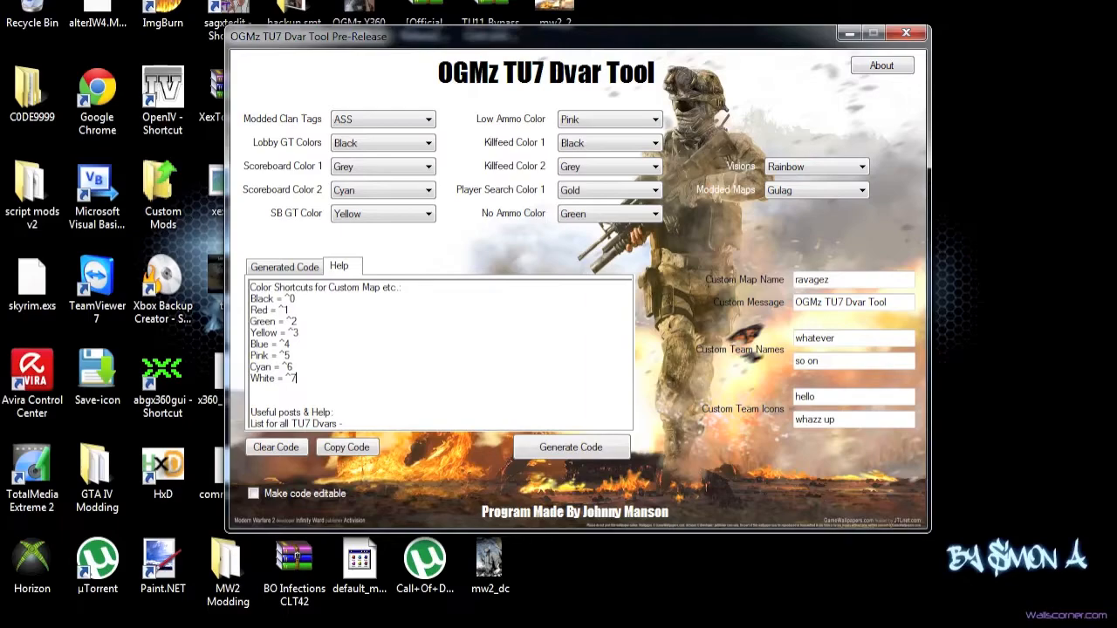
left_click_drag(253, 288, 297, 380)
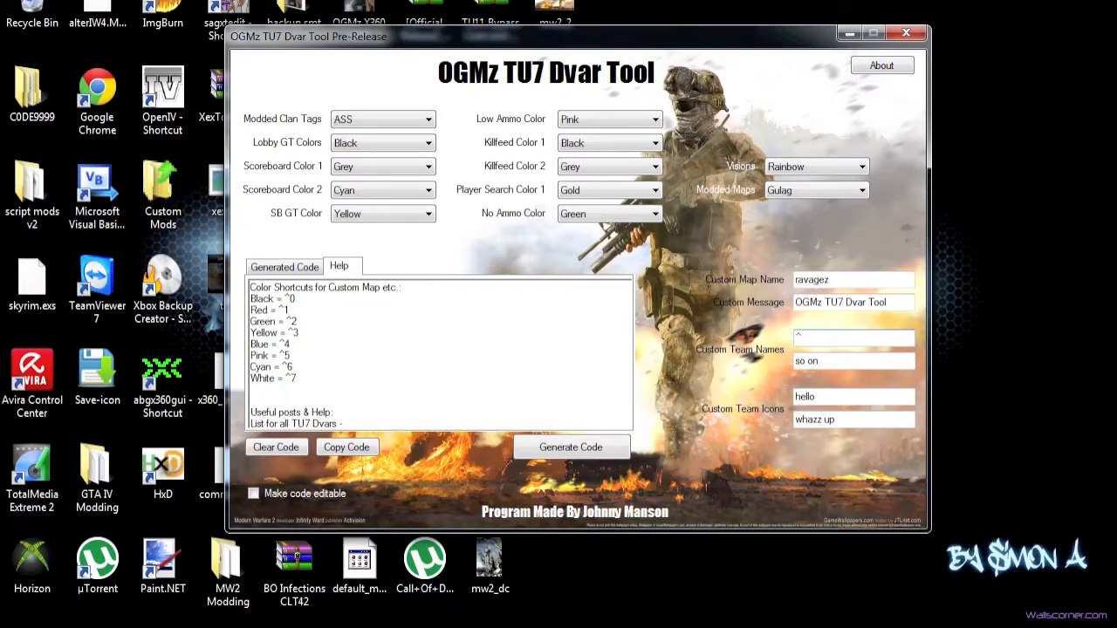
type("^0what^1ever")
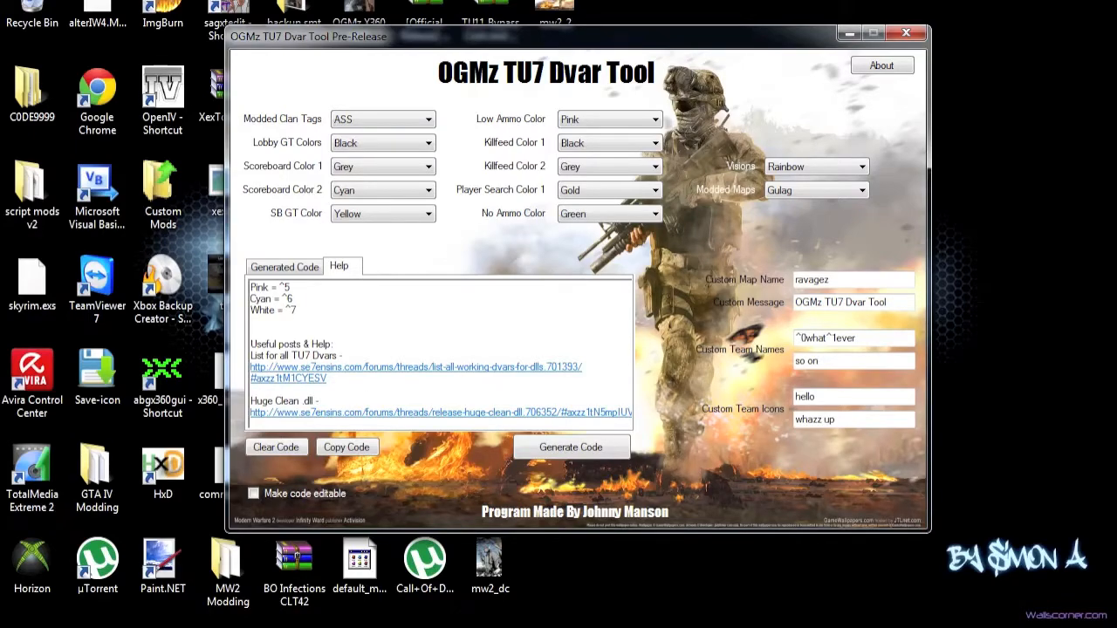
scroll("down", 3)
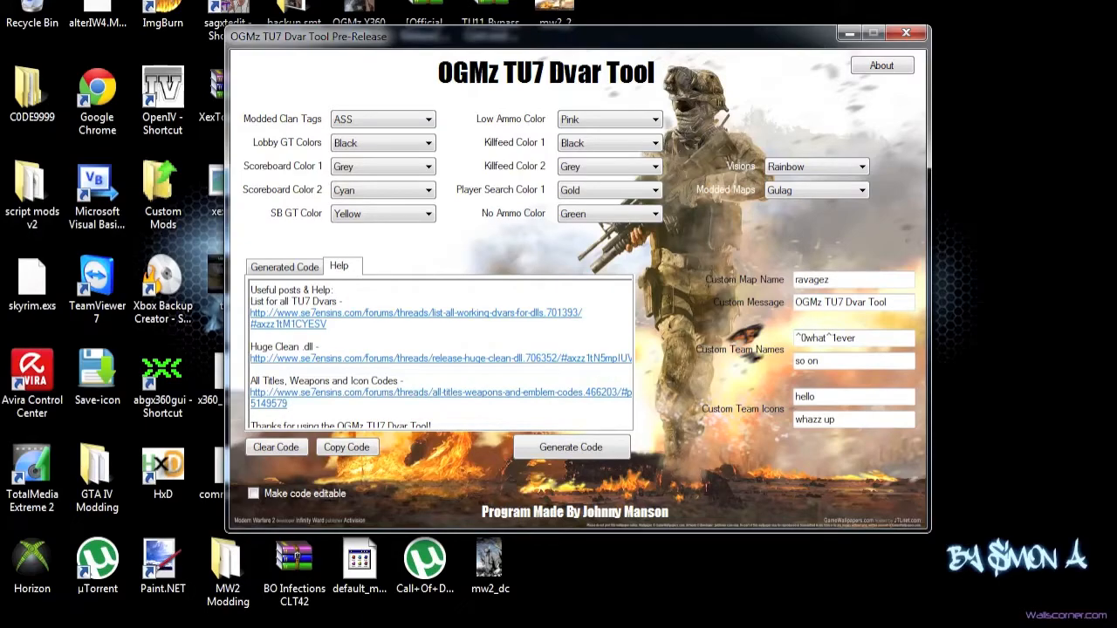
mouse_move(758, 417)
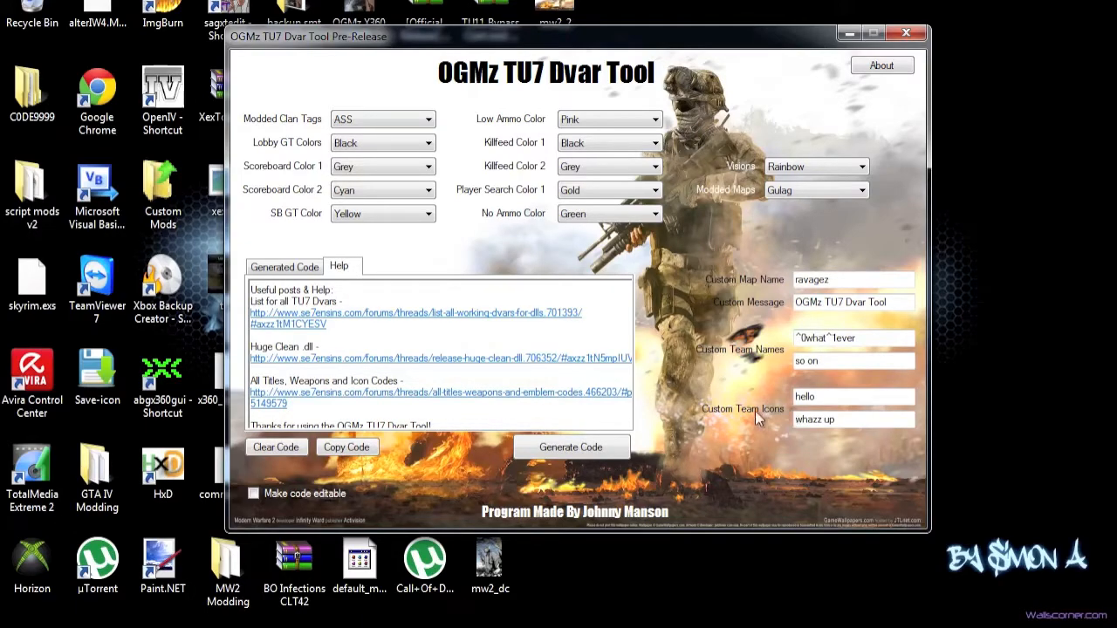
mouse_move(810, 419)
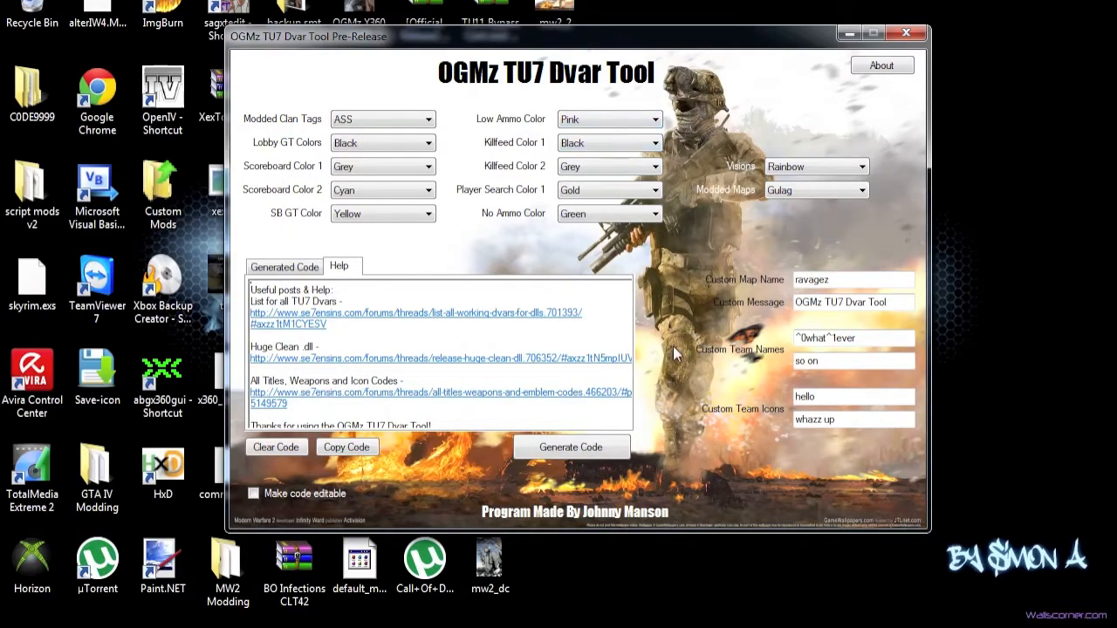
mouse_move(661, 415)
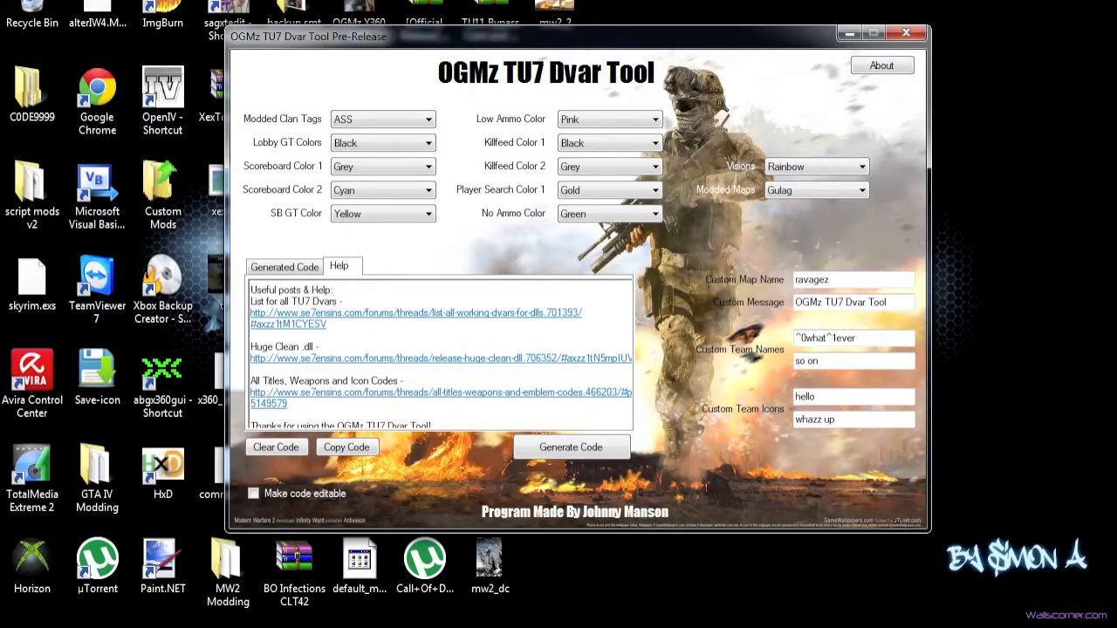
Step: Copy out the generated dvar code and show the About dialog with version 0.8.6.4
left_click(569, 447)
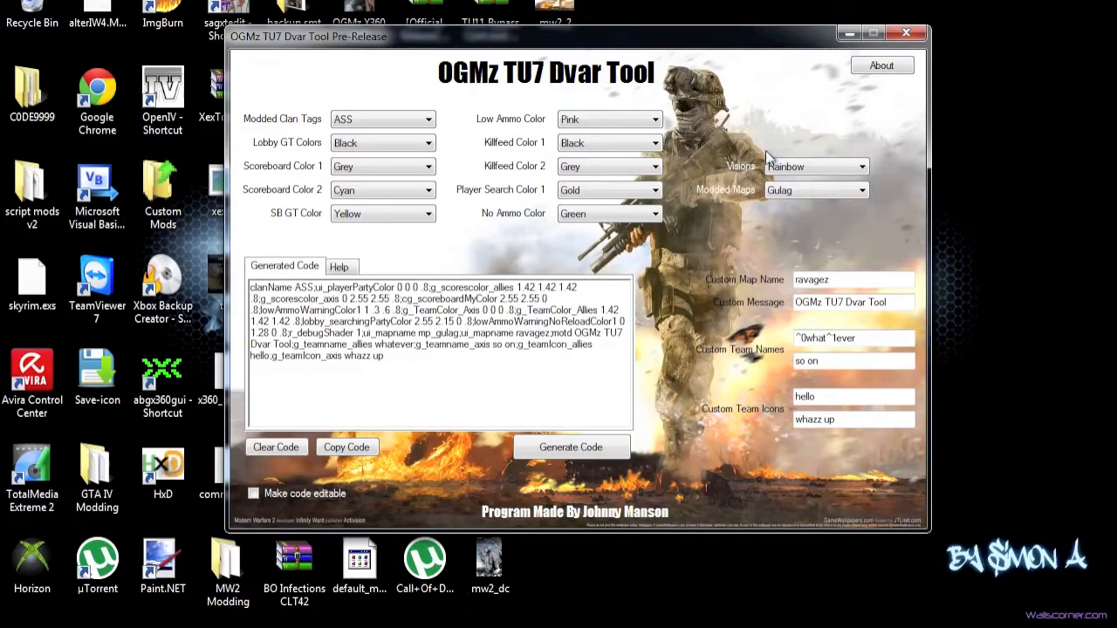
mouse_move(388, 46)
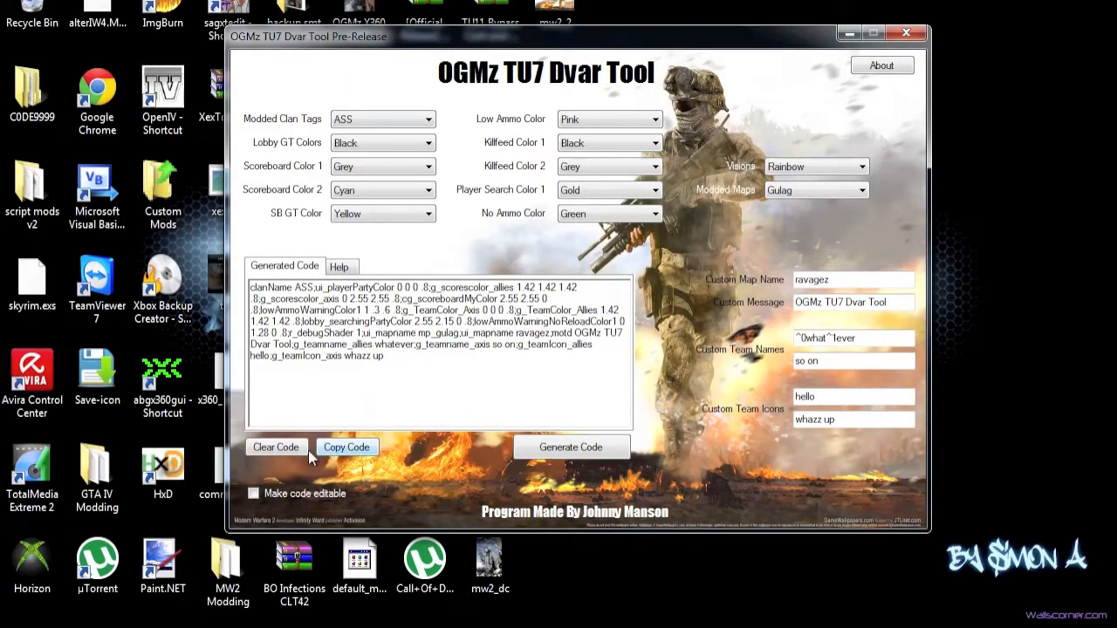
left_click(275, 447)
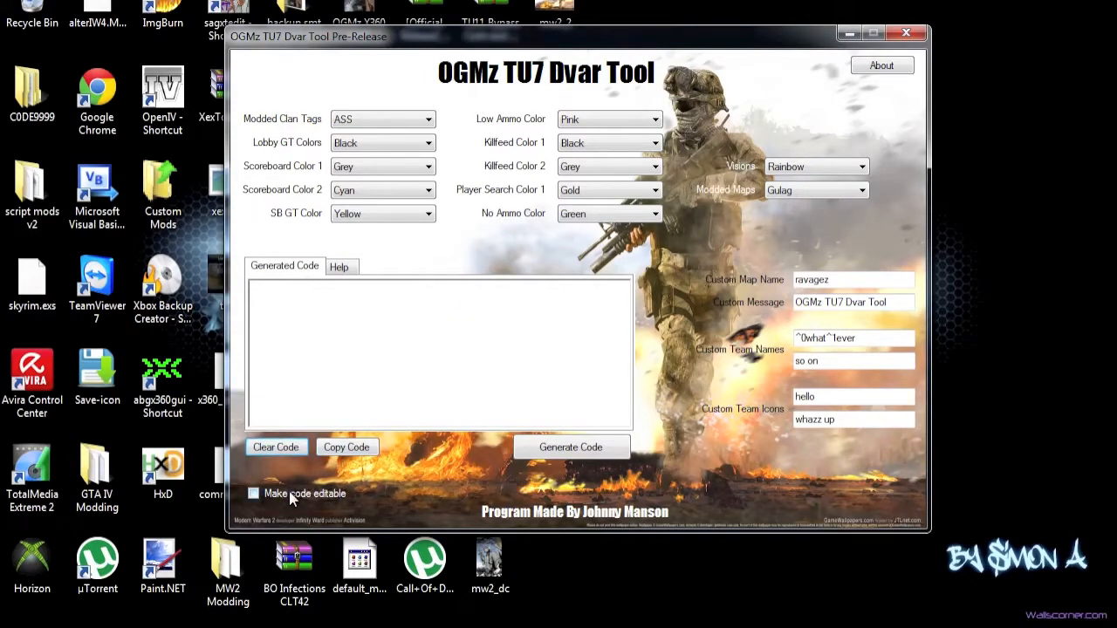
mouse_move(492, 515)
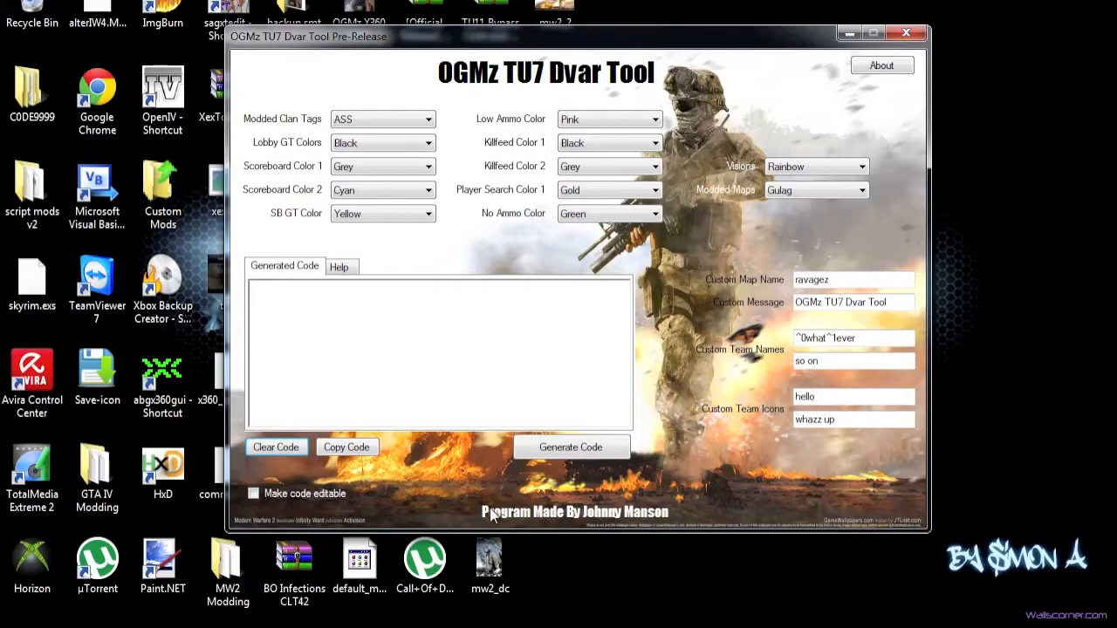
left_click(882, 65)
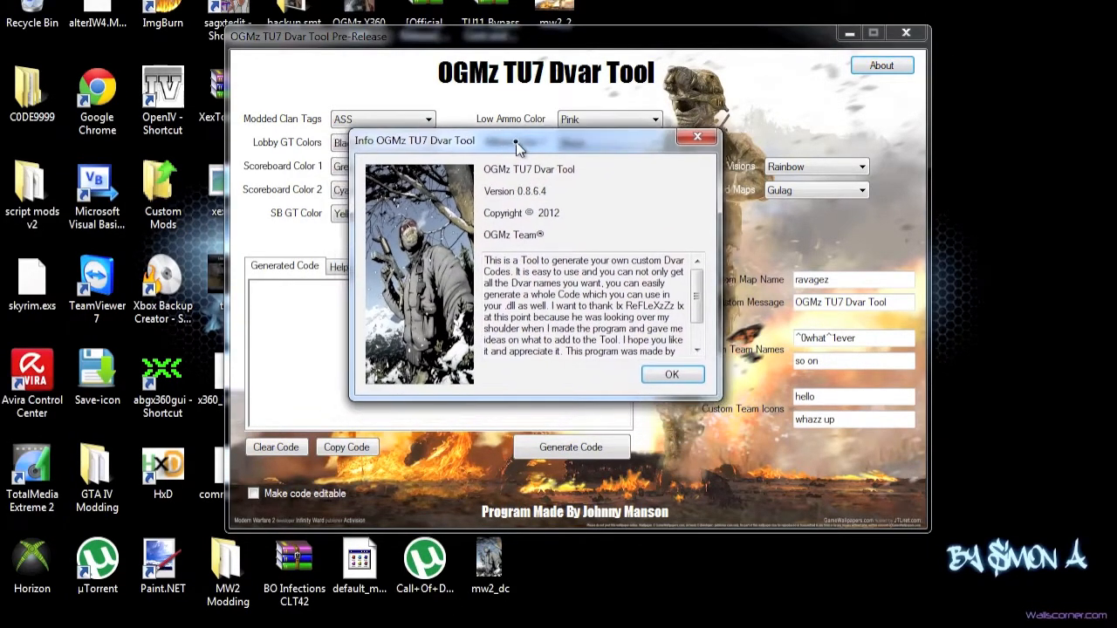
Step: Move the About information box lower and scroll its description to the end
left_click_drag(520, 140, 799, 265)
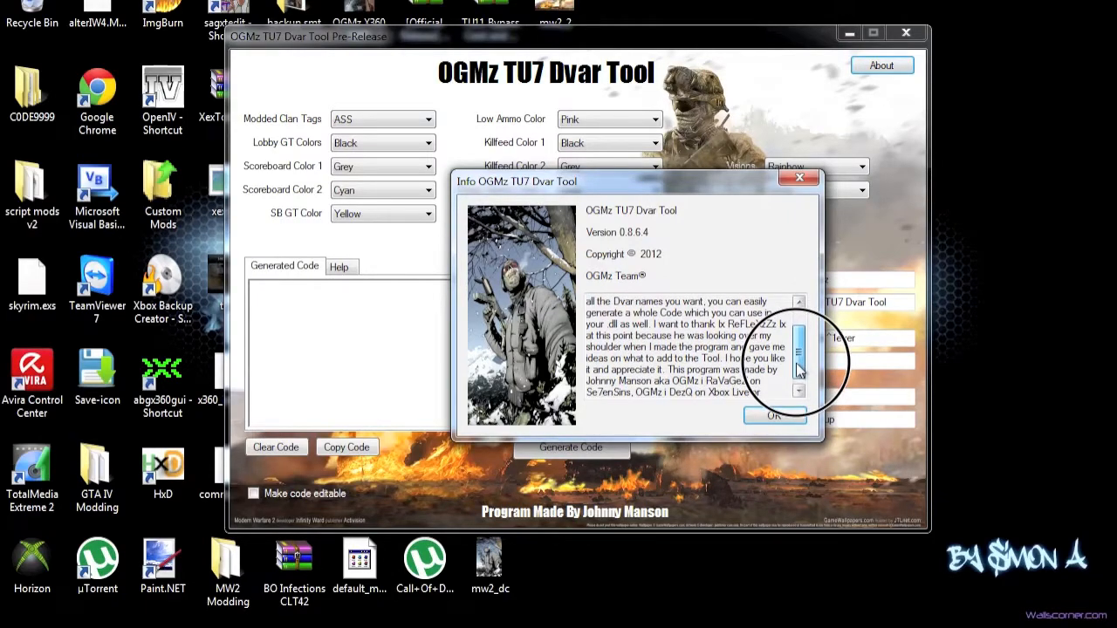
scroll("down", 3)
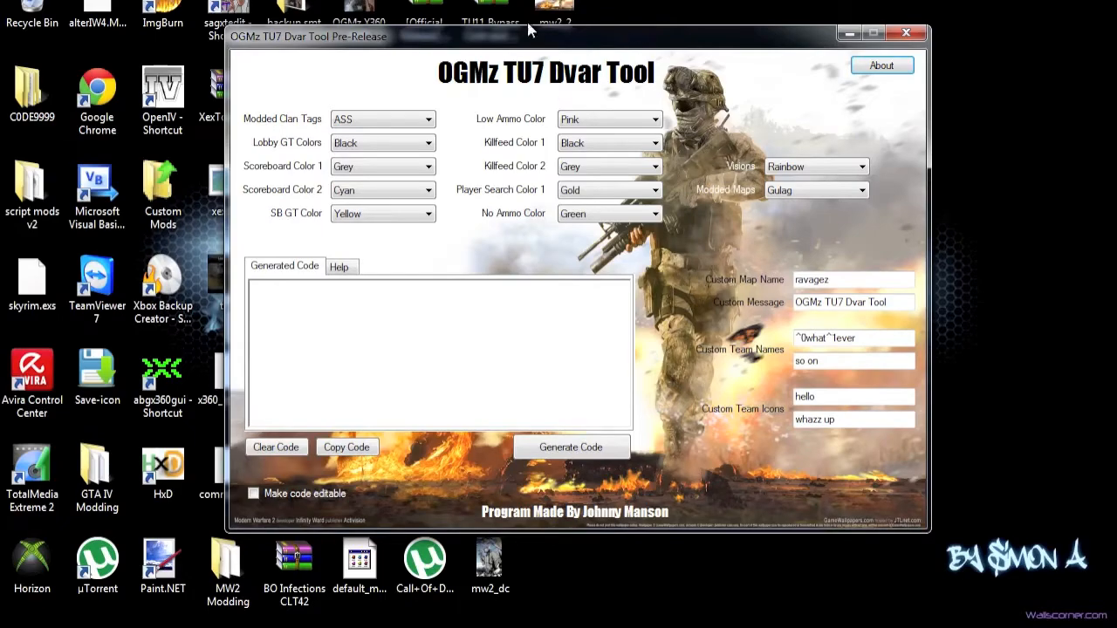
mouse_move(907, 34)
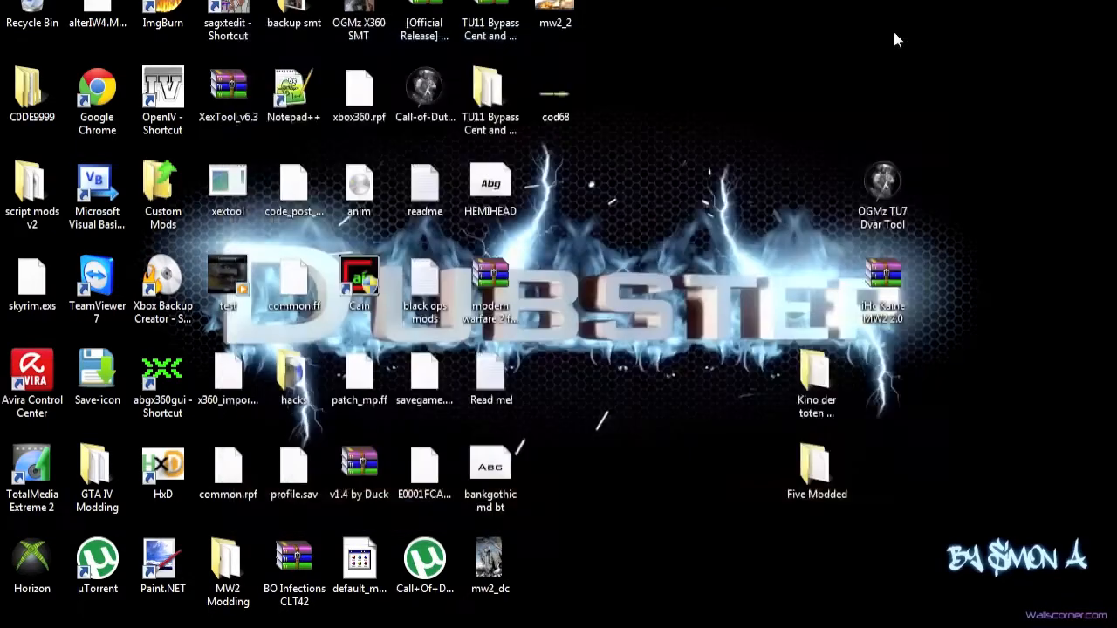
Step: Close the OGMz TU7 Dvar Tool window, leaving only the desktop
left_click(1044, 125)
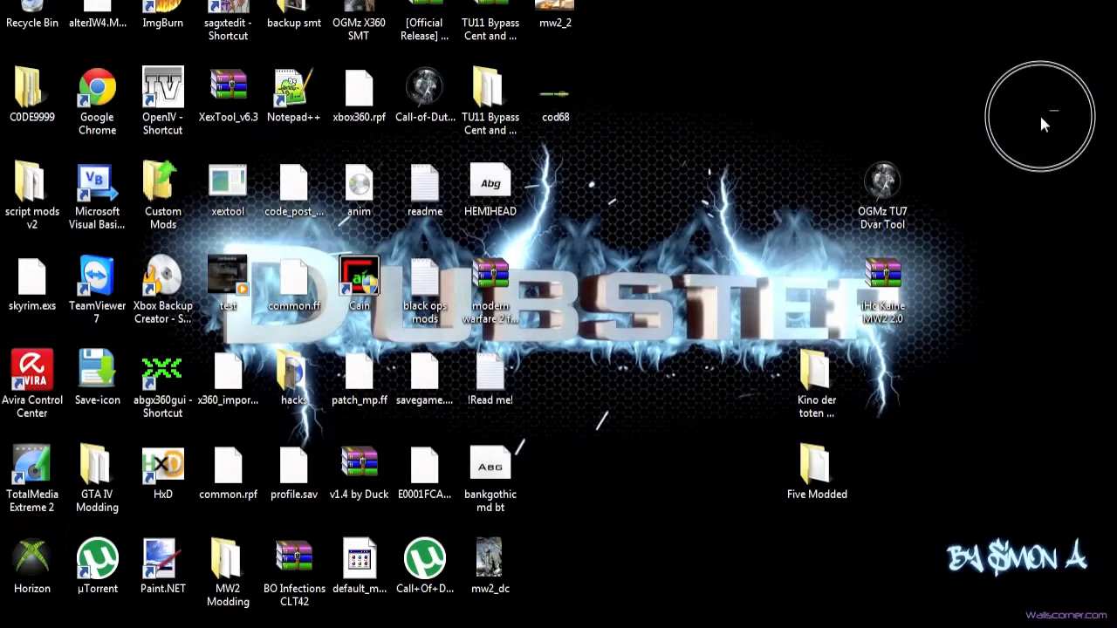
mouse_move(754, 244)
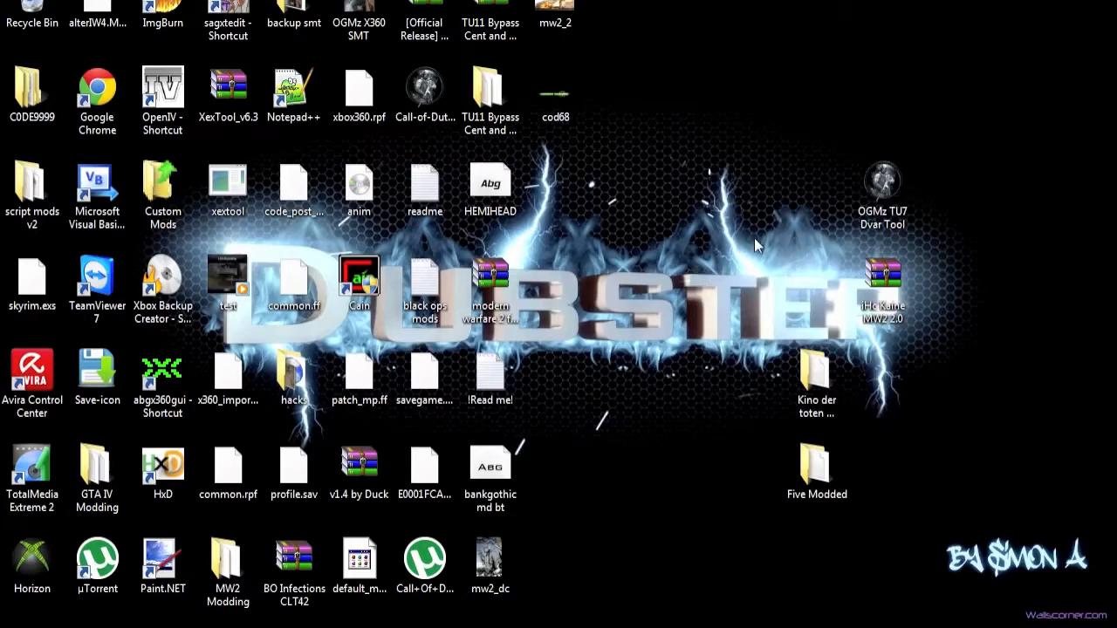
mouse_move(986, 139)
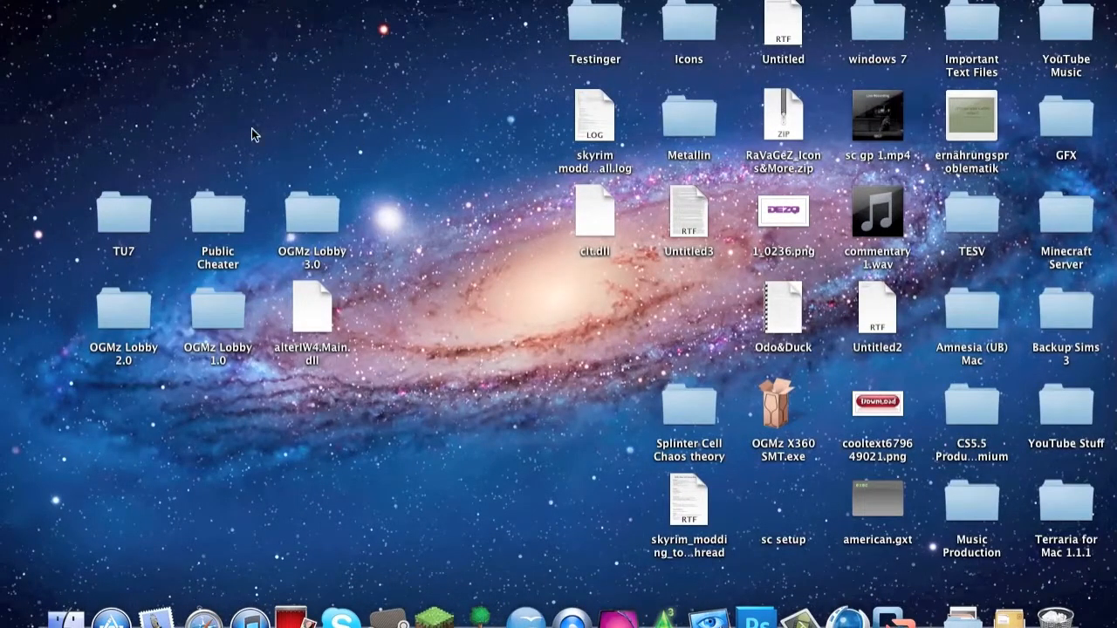
mouse_move(201, 120)
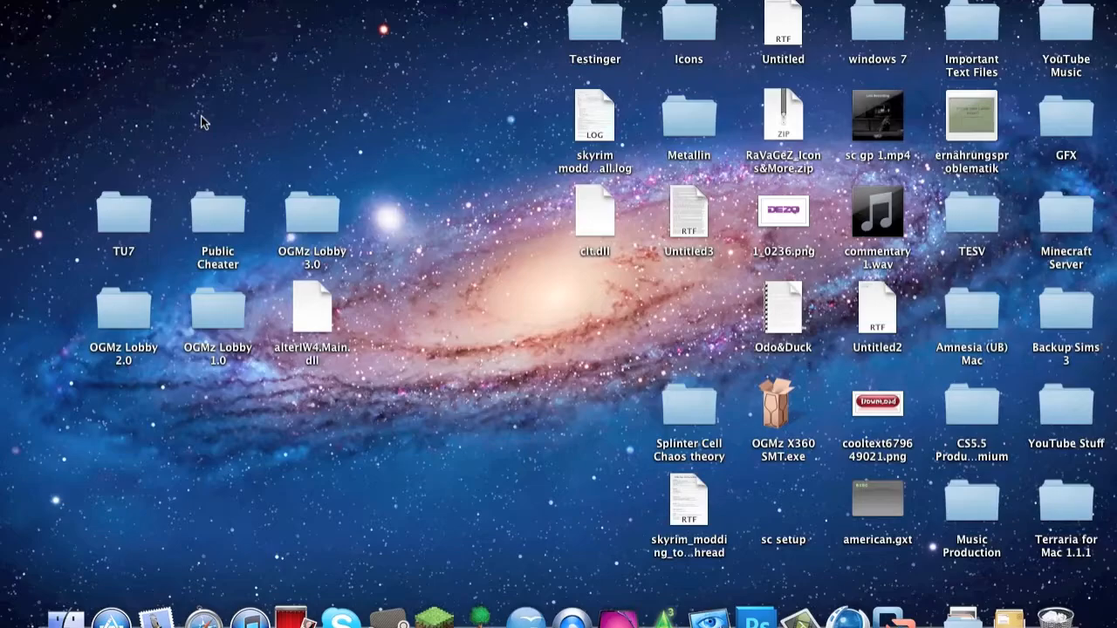